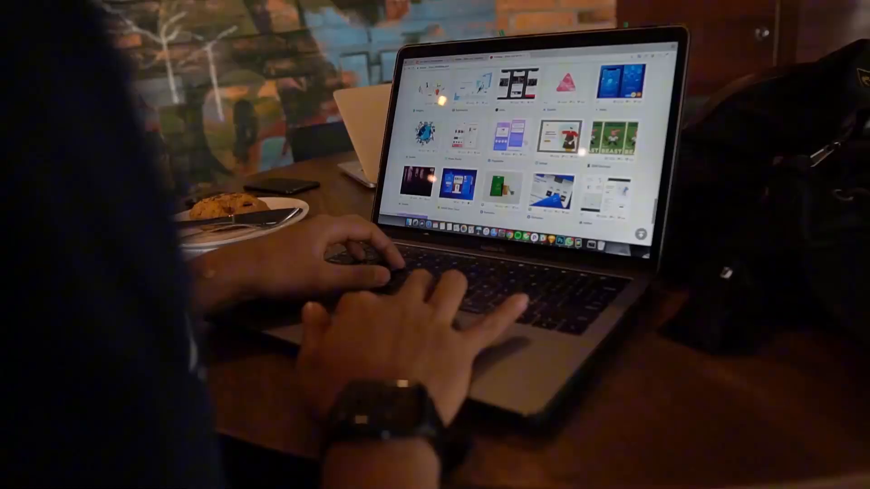
Launch Brave and load plaid.com in the first tab
{"action": "scroll", "scroll_direction": "down", "scroll_amount": 3}
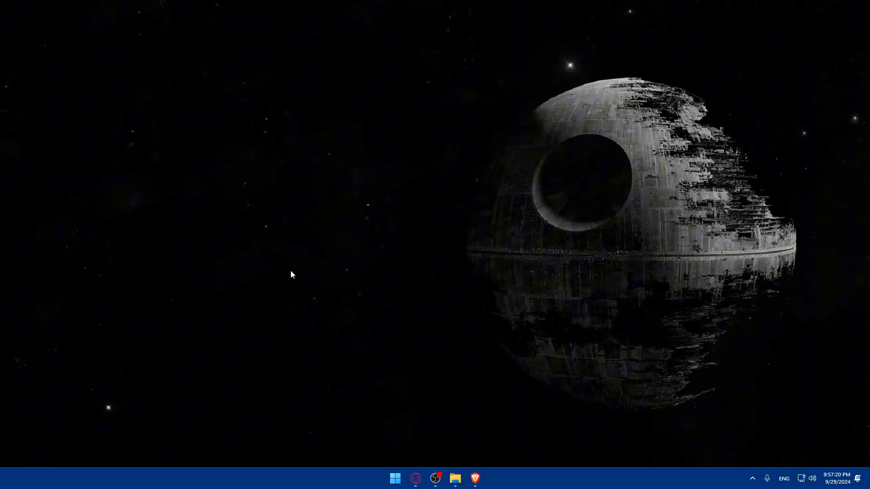
{"action": "left_click", "coordinate": [474, 478]}
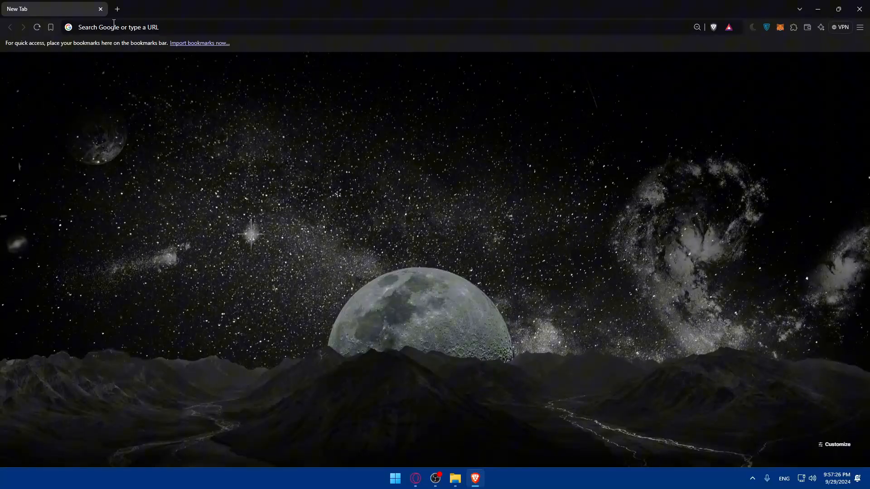
{"action": "type", "text": "plaid"}
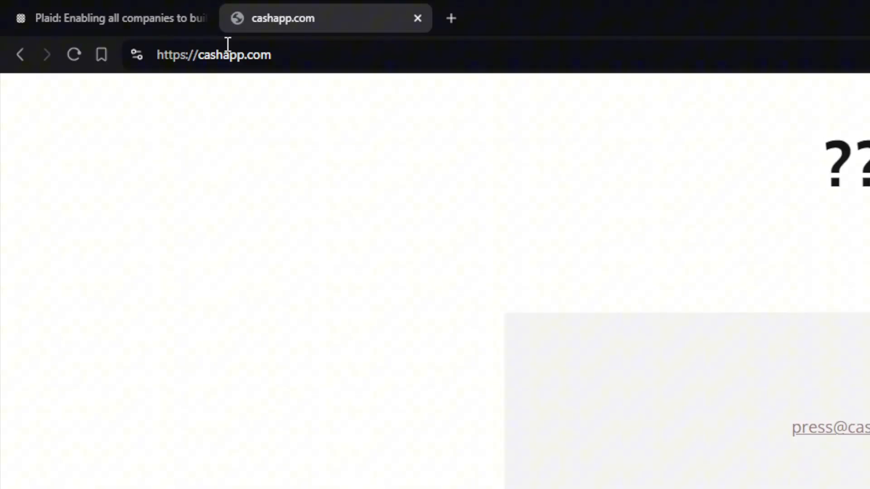
Search Google for cashapp, open the official Cash App site, then return to the Plaid tab
{"action": "left_click", "coordinate": [214, 54]}
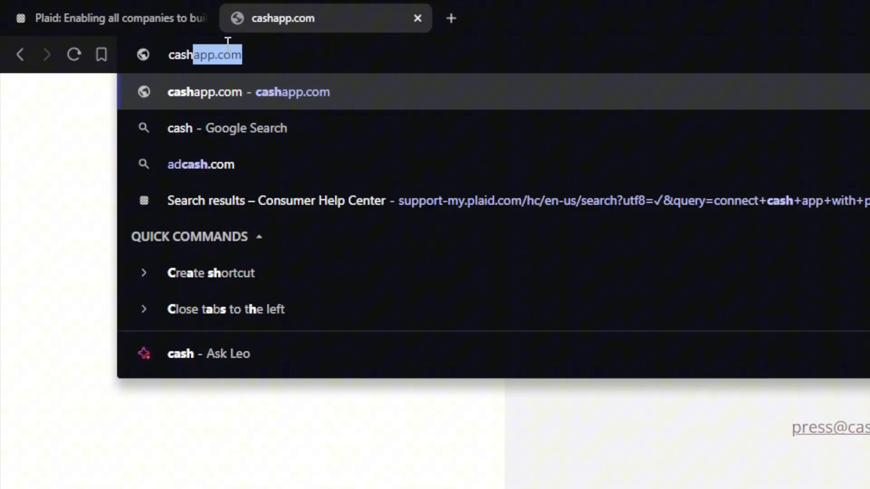
{"action": "left_click", "coordinate": [226, 128]}
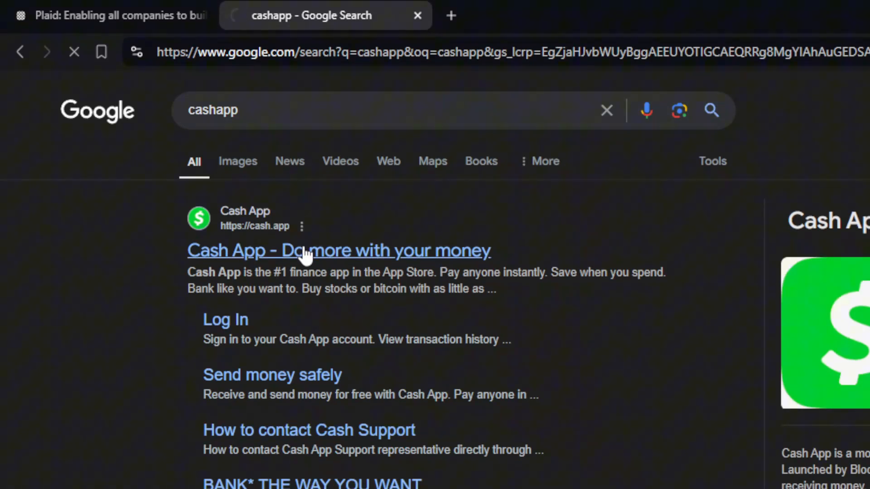
{"action": "left_click", "coordinate": [338, 250]}
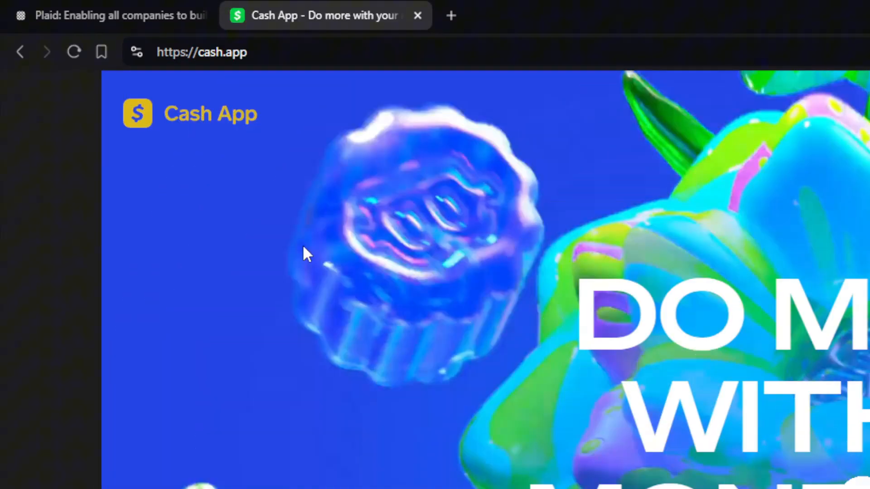
{"action": "left_click", "coordinate": [53, 9]}
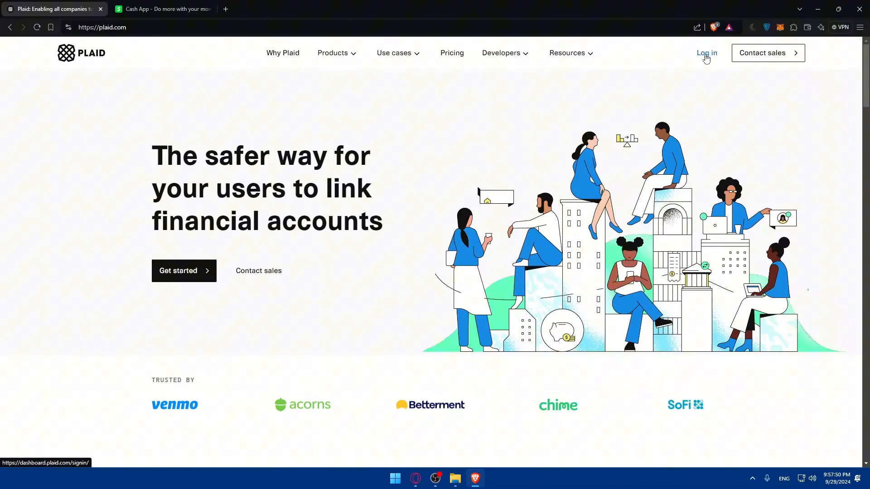
Reach the Plaid Portal sign-in page via Log in and web search, then return to Cash App
{"action": "left_click", "coordinate": [706, 53]}
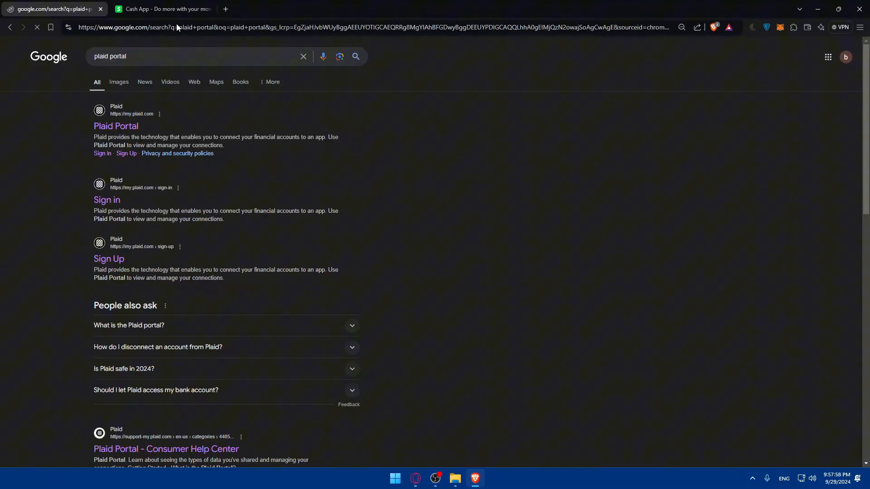
{"action": "left_click", "coordinate": [115, 126]}
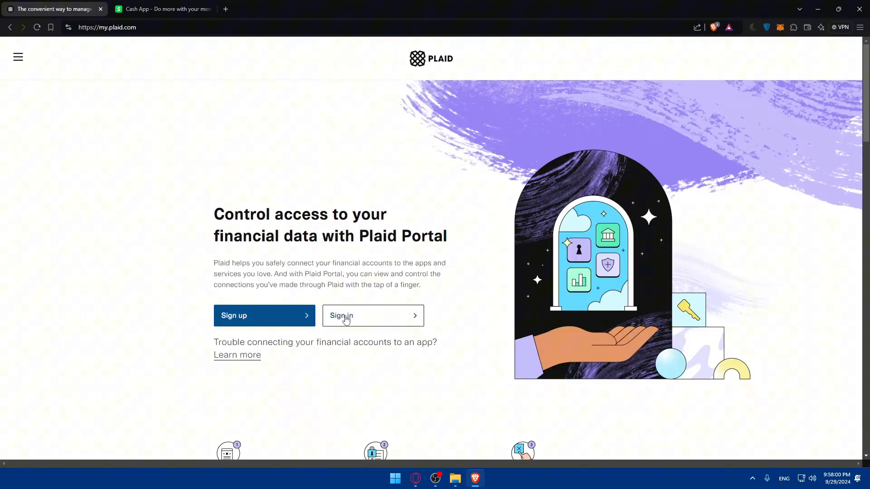
{"action": "left_click", "coordinate": [162, 9]}
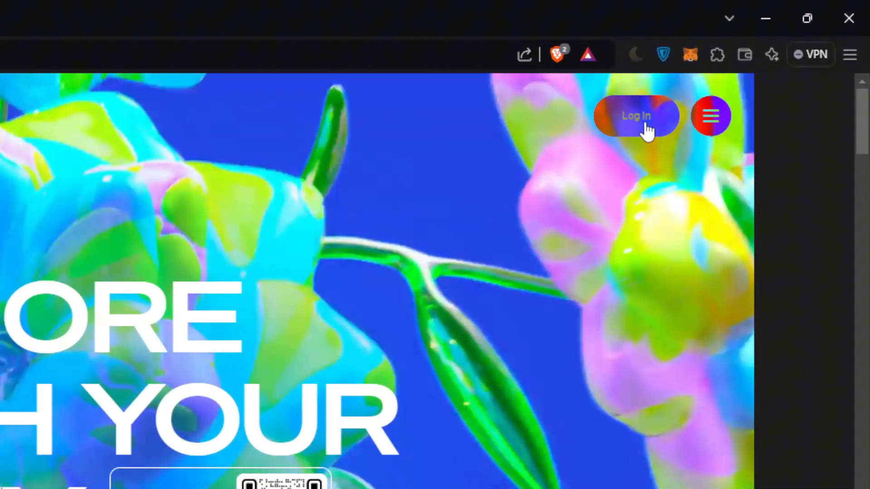
Start Cash App login with an email address and submit it, retrying after the error
{"action": "left_click", "coordinate": [636, 116]}
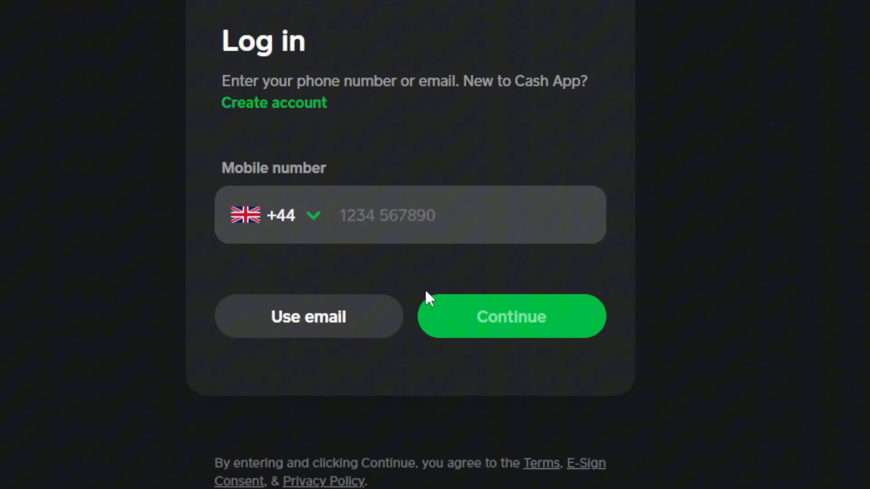
{"action": "left_click", "coordinate": [308, 317]}
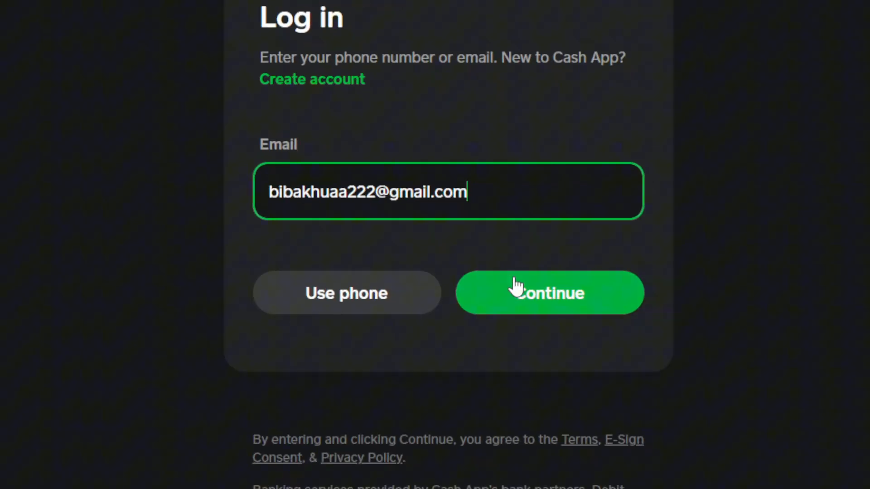
{"action": "left_click", "coordinate": [550, 293]}
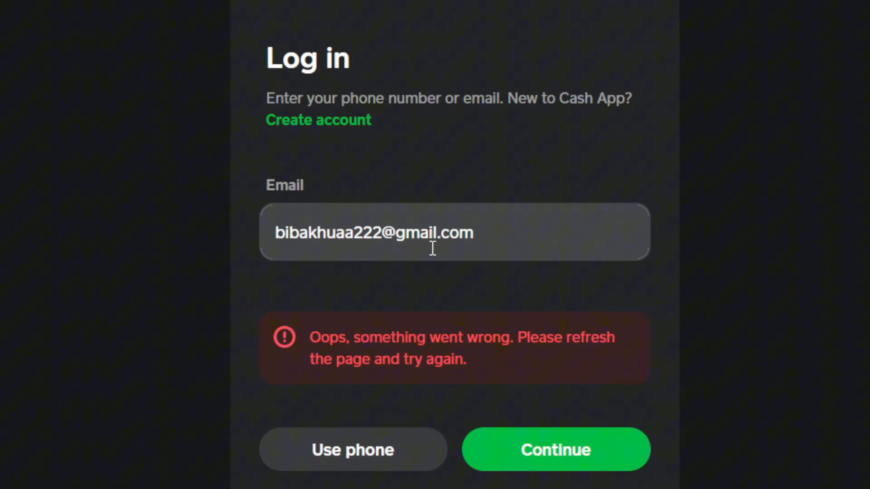
{"action": "left_click", "coordinate": [555, 449]}
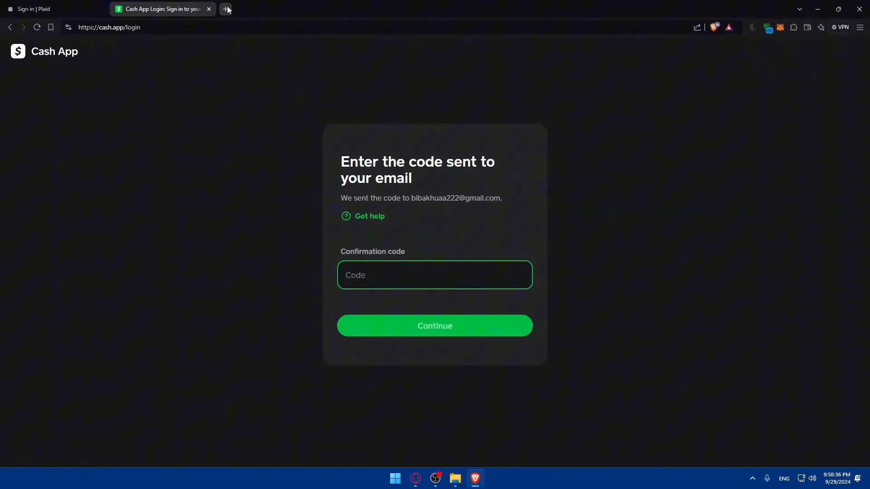
Fetch the emailed confirmation code from Gmail, enter it in Cash App, and close the Gmail tab
{"action": "left_click", "coordinate": [226, 9]}
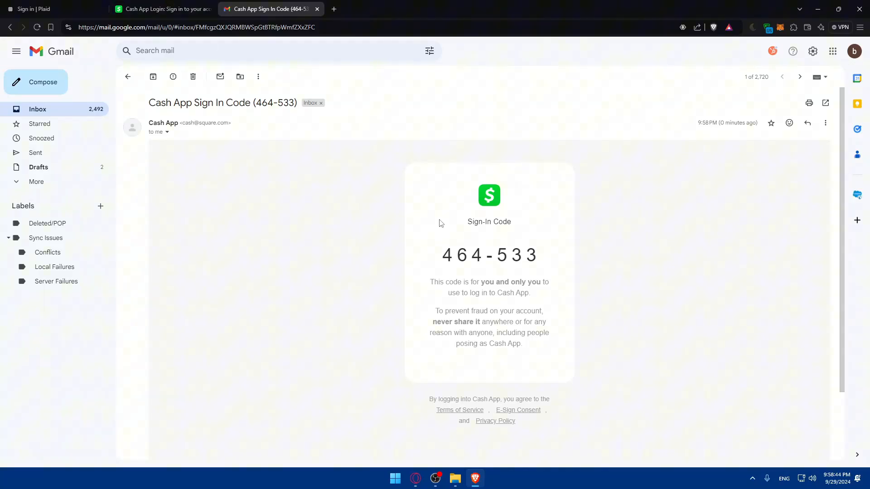
{"action": "left_click", "coordinate": [162, 9]}
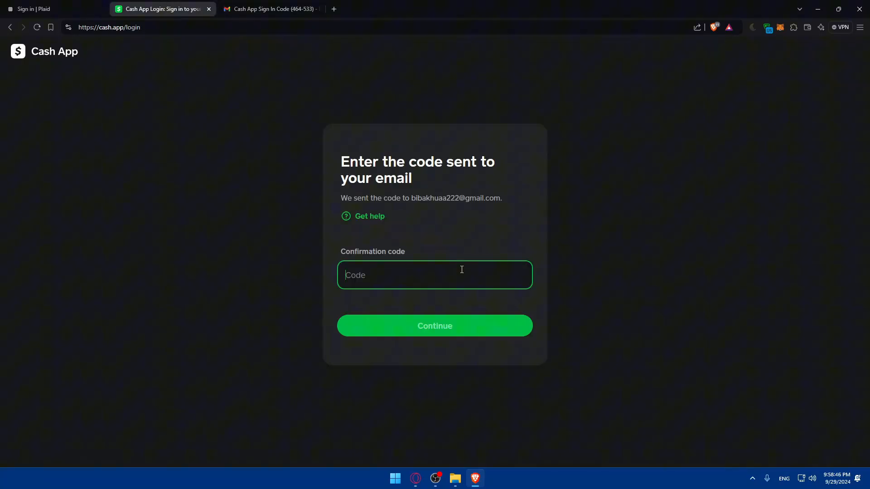
{"action": "left_click", "coordinate": [434, 325]}
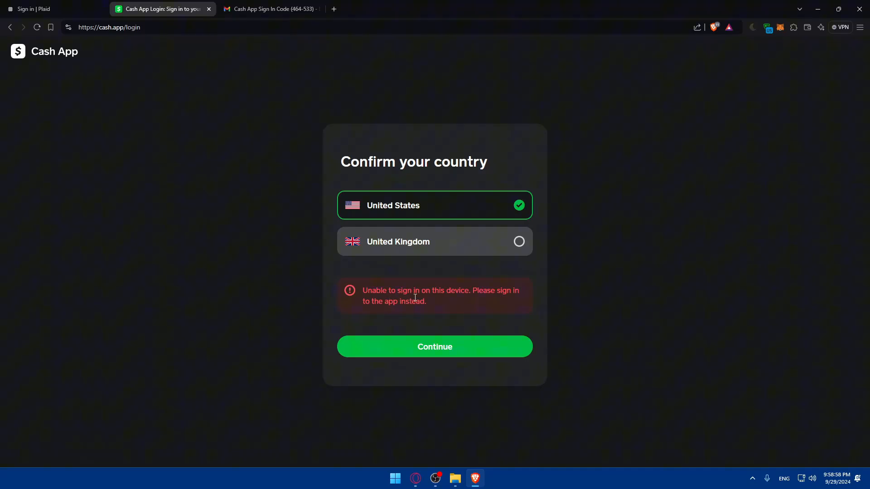
{"action": "mouse_move", "coordinate": [372, 311]}
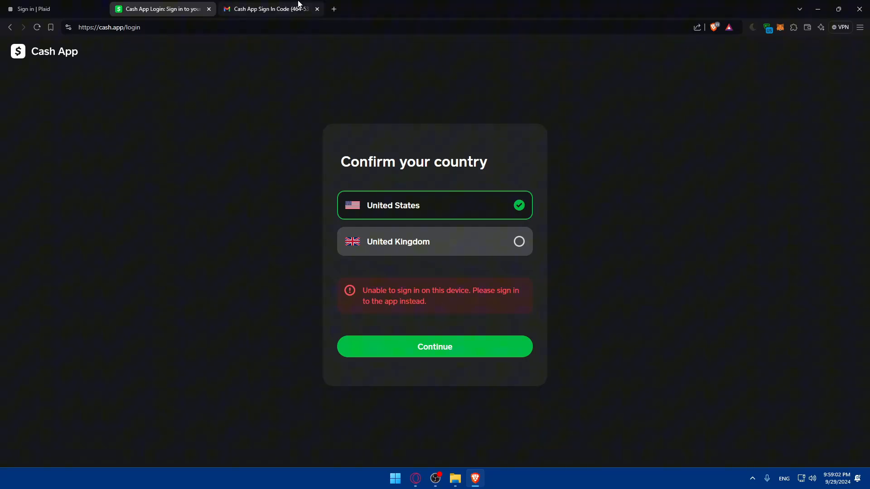
{"action": "left_click", "coordinate": [317, 9]}
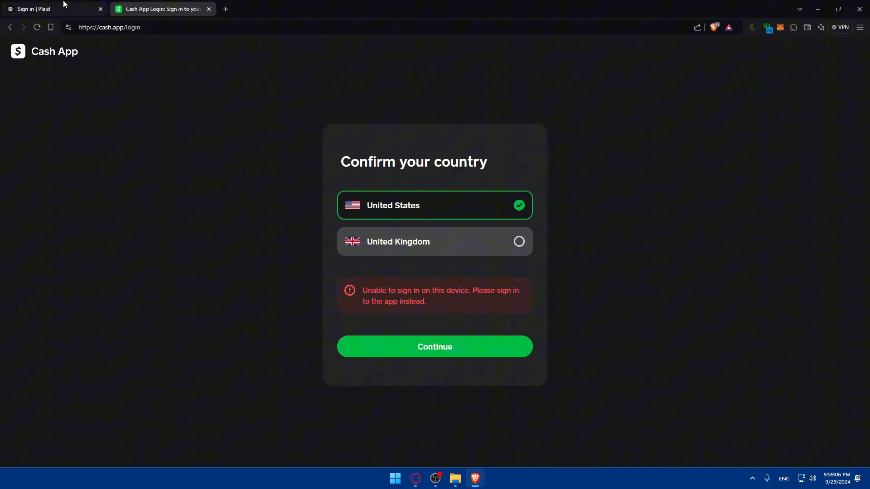
View Plaid's sign-in and sign-up pages, then open a new empty tab
{"action": "left_click", "coordinate": [50, 9]}
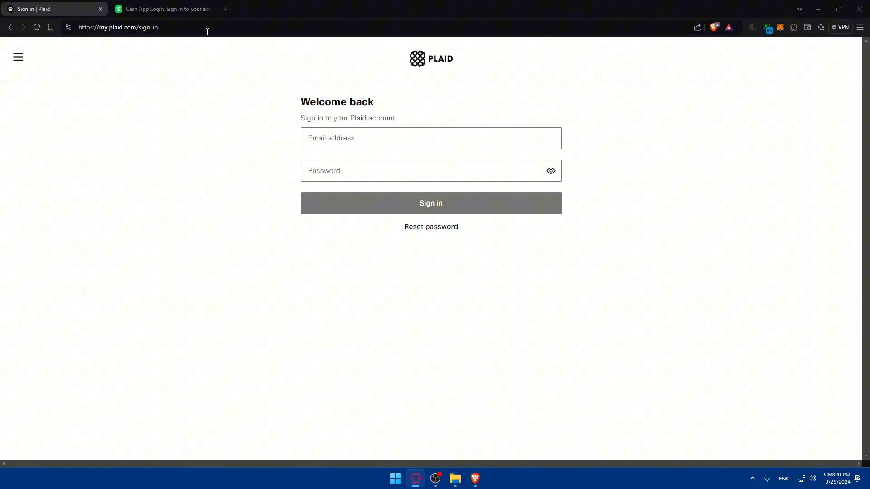
{"action": "left_click", "coordinate": [9, 28]}
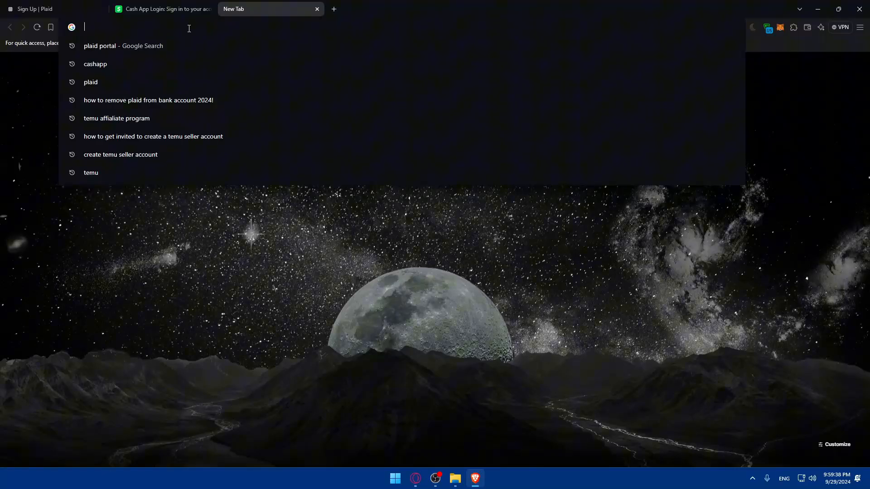
Search Google for 'How To Connect Cash App To Plaid 2024!' and scan the results, opening the PayCEC FAQ
{"action": "type", "text": "How To Connect Cash App To Plaid 2024!"}
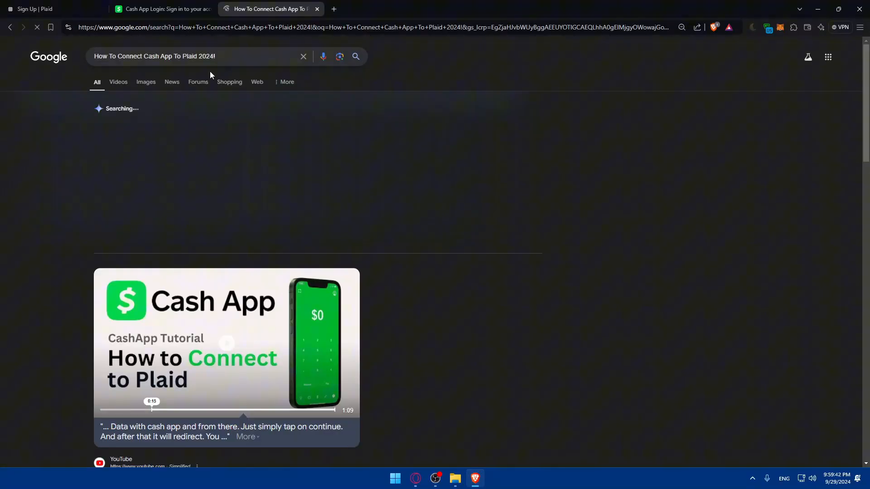
{"action": "scroll", "scroll_direction": "down", "scroll_amount": 3}
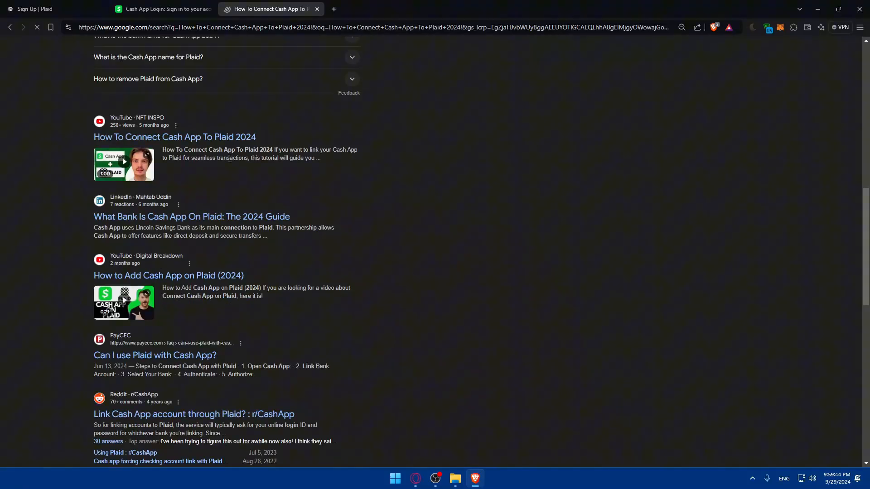
{"action": "scroll", "scroll_direction": "down", "scroll_amount": 3}
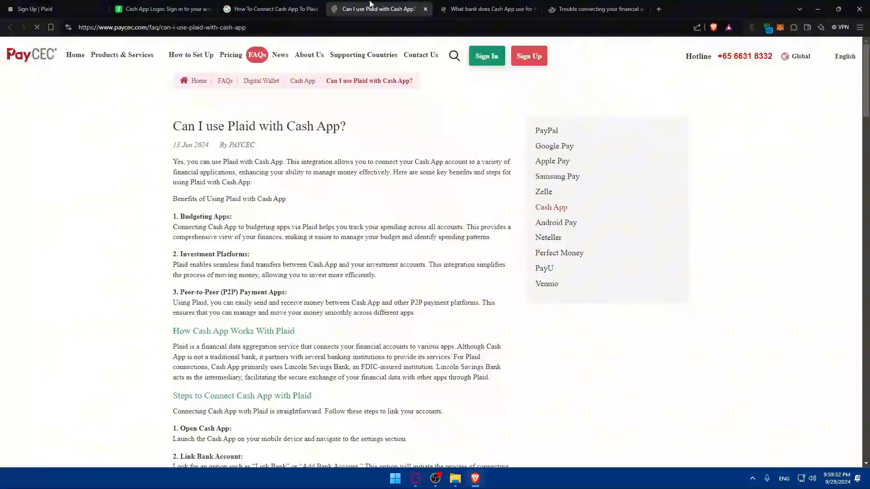
Read PayCEC's Cash App–Plaid steps, highlighting the Select Your Bank explanation, then close it
{"action": "scroll", "scroll_direction": "down", "scroll_amount": 3}
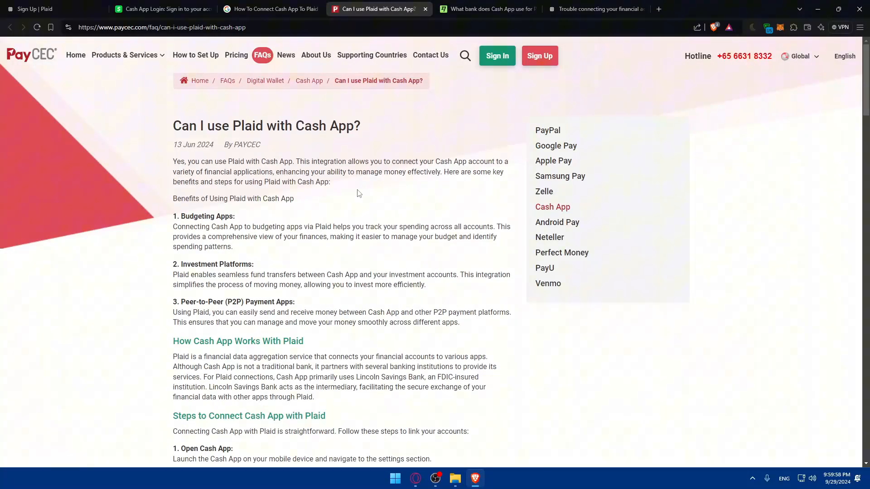
{"action": "scroll", "scroll_direction": "down", "scroll_amount": 3}
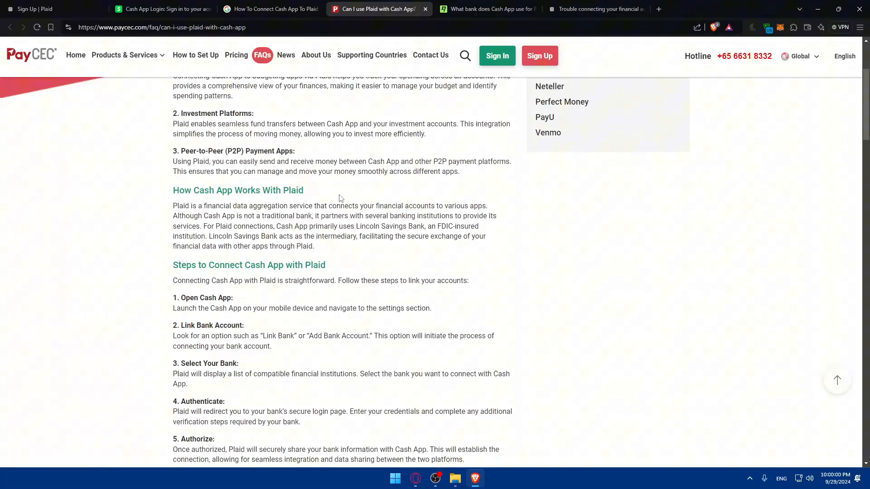
{"action": "mouse_move", "coordinate": [191, 298]}
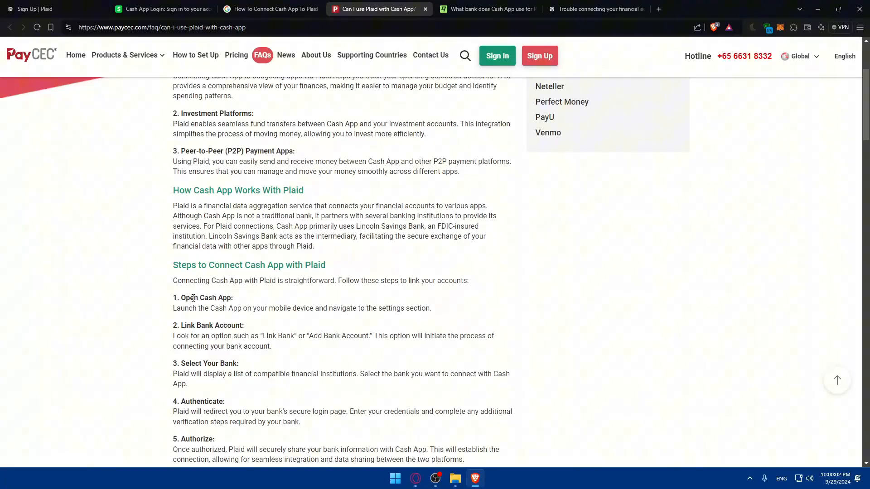
{"action": "mouse_move", "coordinate": [253, 330]}
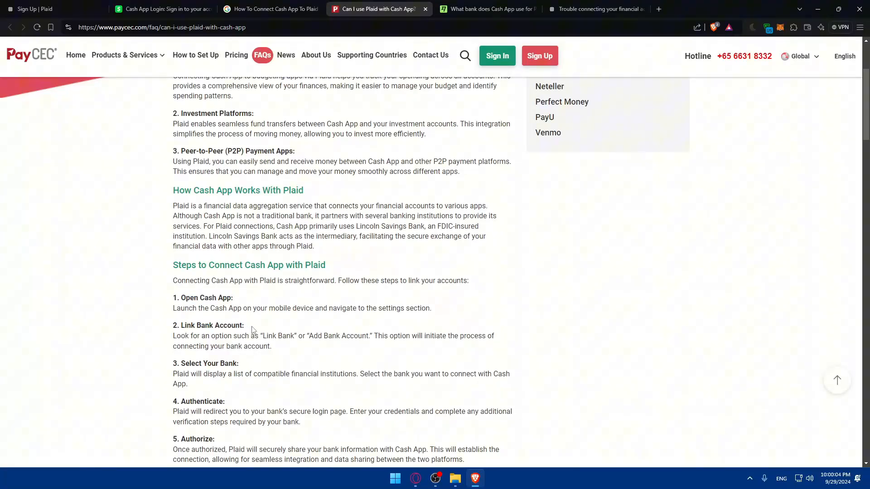
{"action": "scroll", "scroll_direction": "down", "scroll_amount": 3}
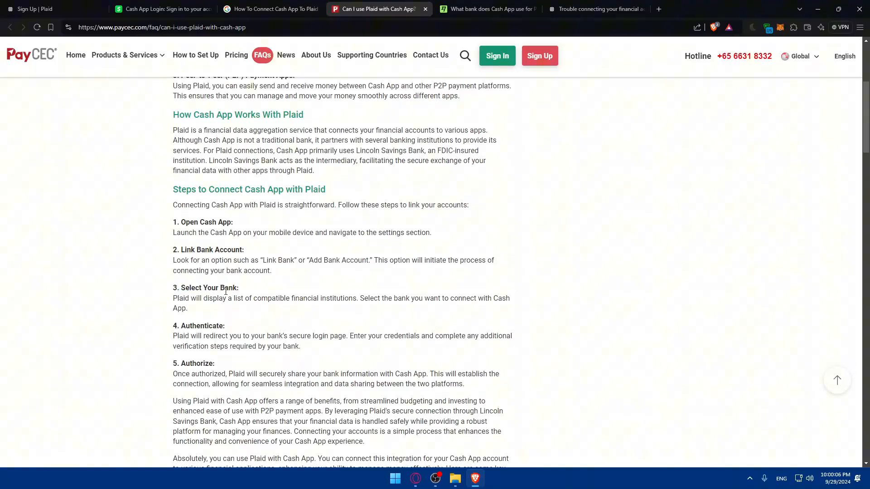
{"action": "mouse_move", "coordinate": [172, 302]}
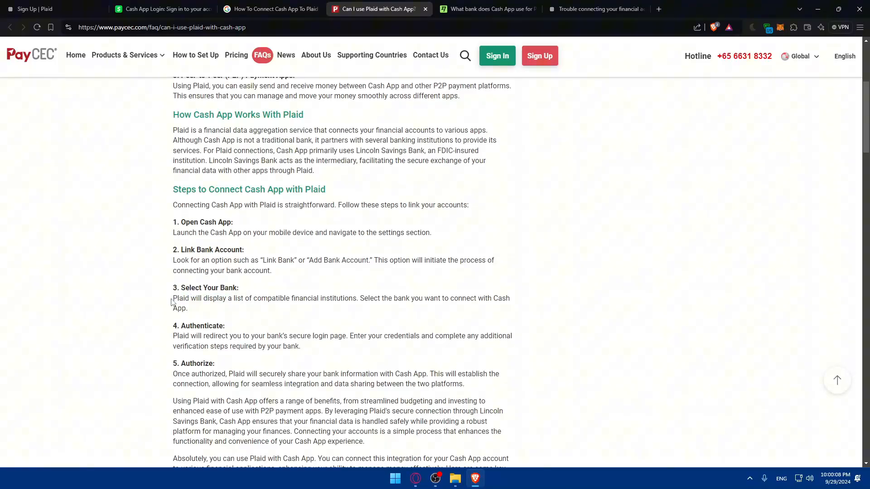
{"action": "left_click_drag", "start_coordinate": [173, 298], "coordinate": [318, 298]}
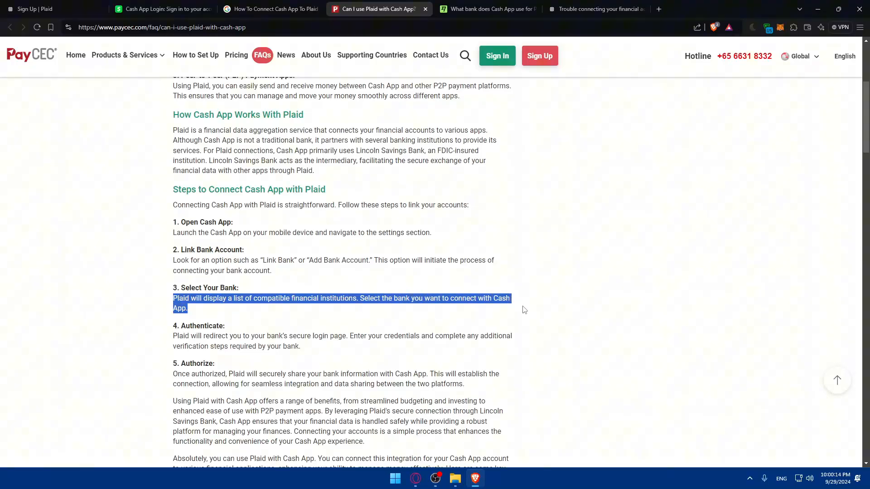
Scroll through the Wise blog post and close it, landing on Plaid's Trouble Connecting page
{"action": "scroll", "scroll_direction": "down", "scroll_amount": 3}
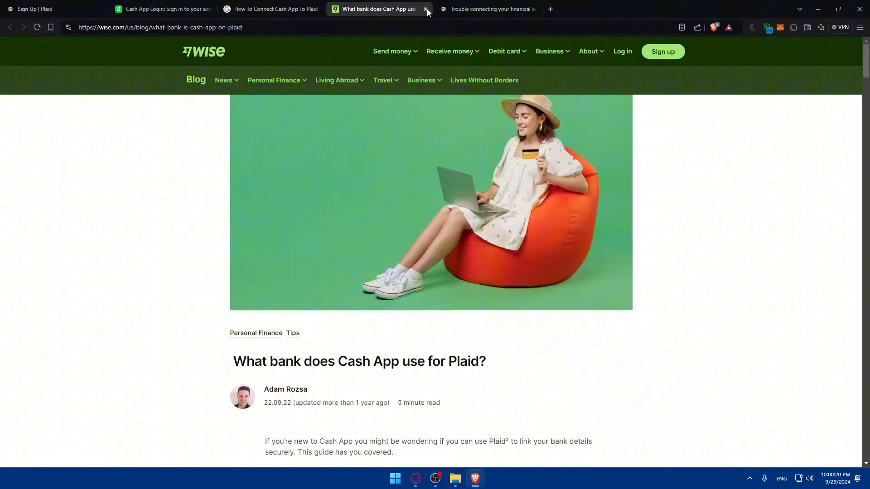
{"action": "scroll", "scroll_direction": "down", "scroll_amount": 3}
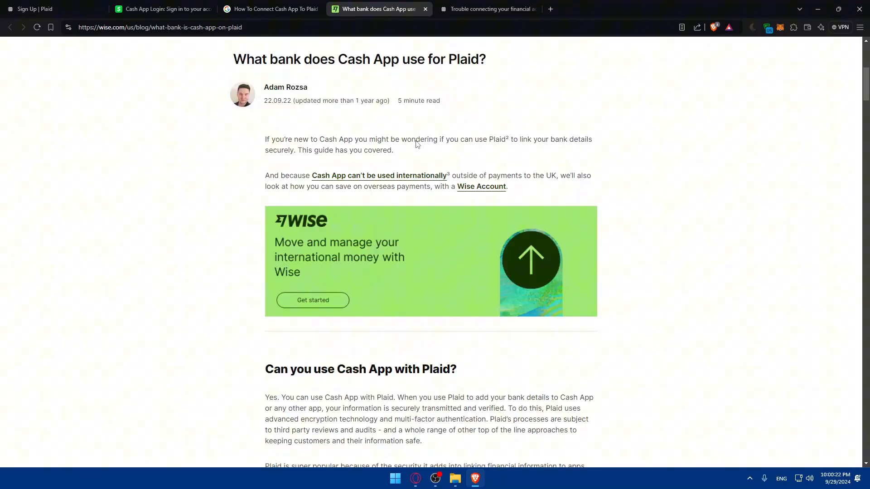
{"action": "scroll", "scroll_direction": "down", "scroll_amount": 3}
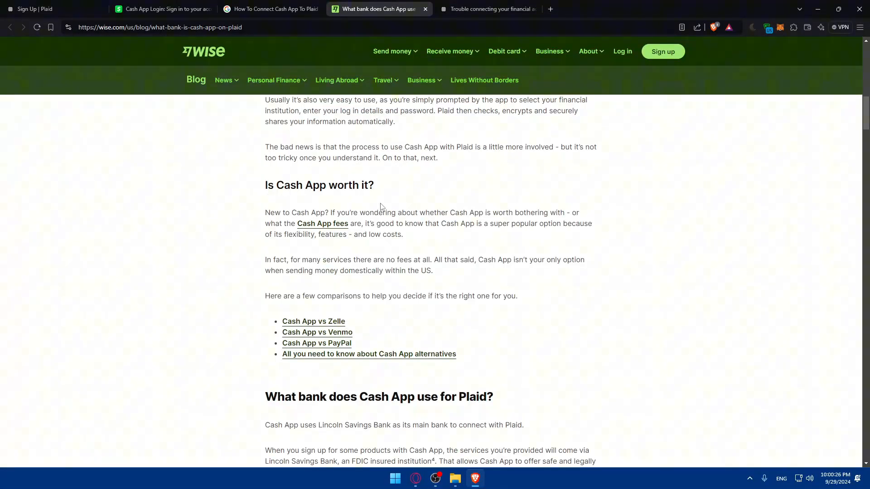
{"action": "scroll", "scroll_direction": "down", "scroll_amount": 3}
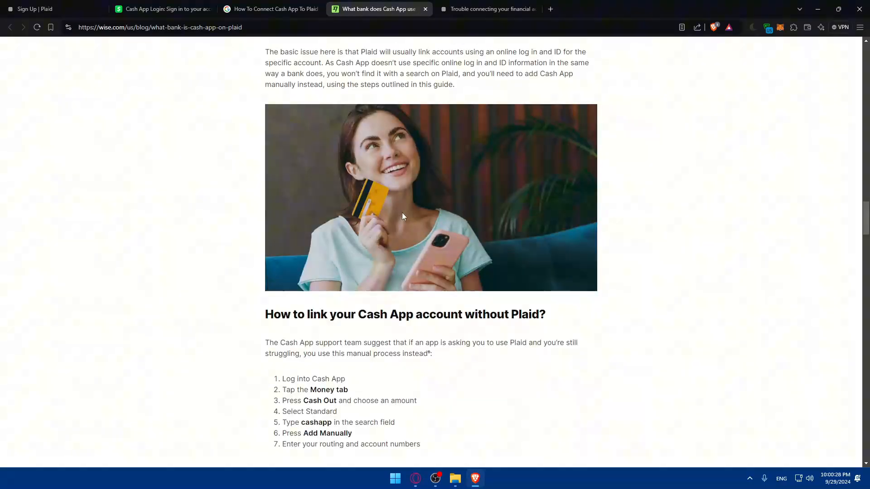
{"action": "scroll", "scroll_direction": "down", "scroll_amount": 3}
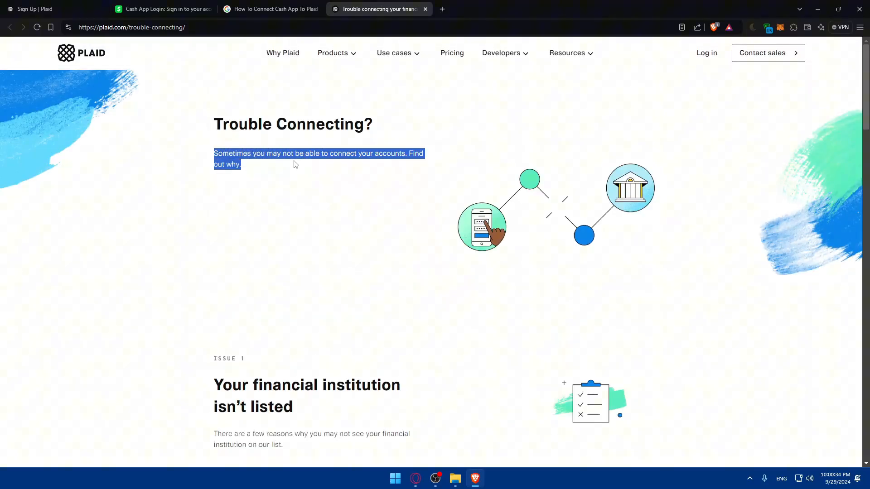
Read Plaid's Trouble Connecting page through the unlisted-institution issue and its first reasons
{"action": "left_click", "coordinate": [300, 161]}
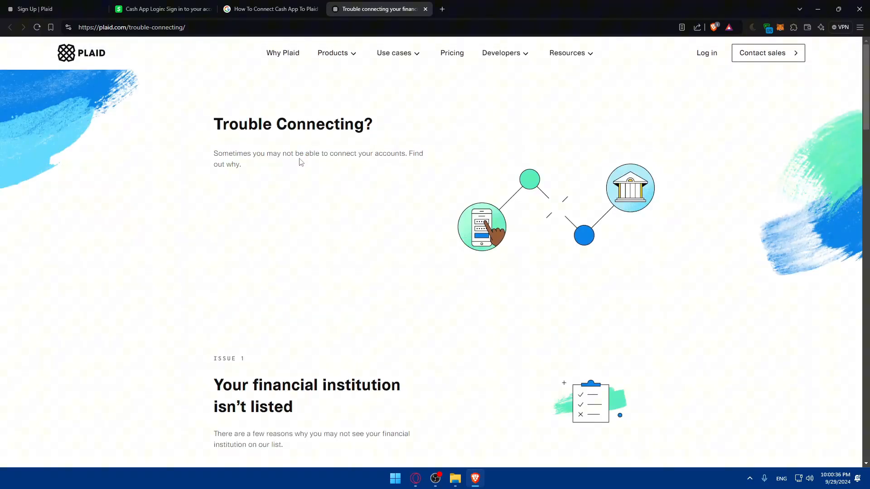
{"action": "scroll", "scroll_direction": "down", "scroll_amount": 3}
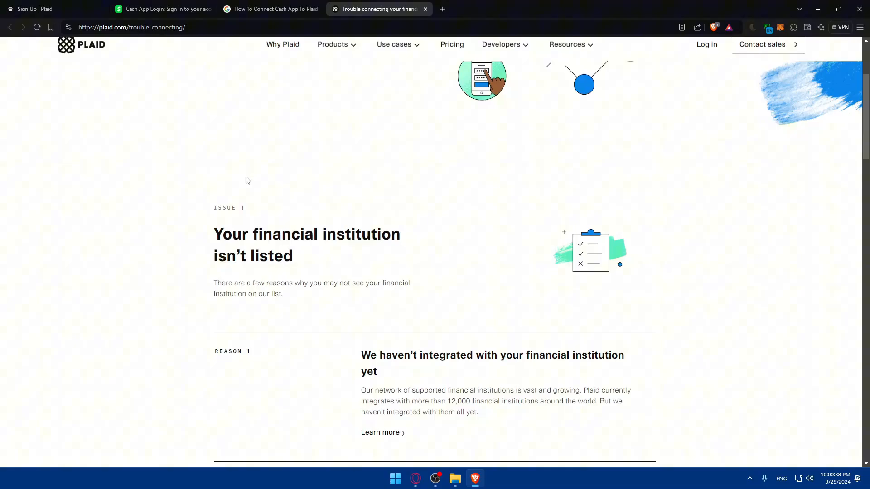
{"action": "left_click_drag", "start_coordinate": [214, 234], "coordinate": [352, 234]}
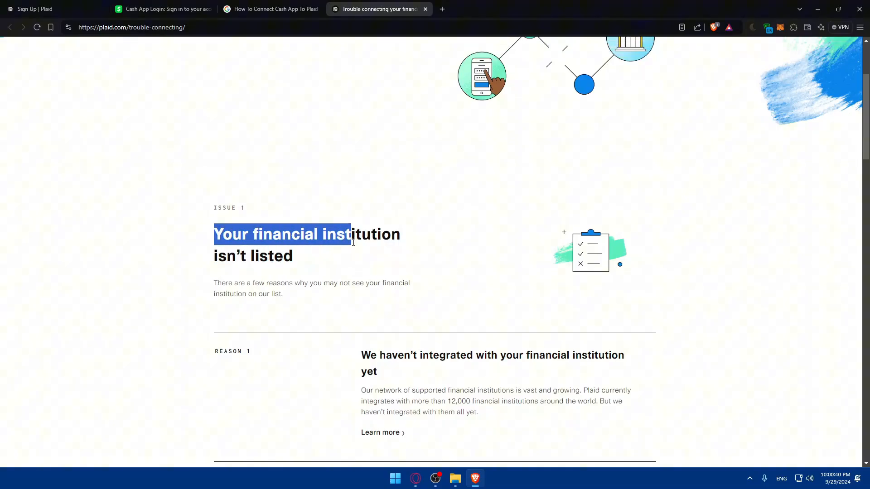
{"action": "scroll", "scroll_direction": "down", "scroll_amount": 3}
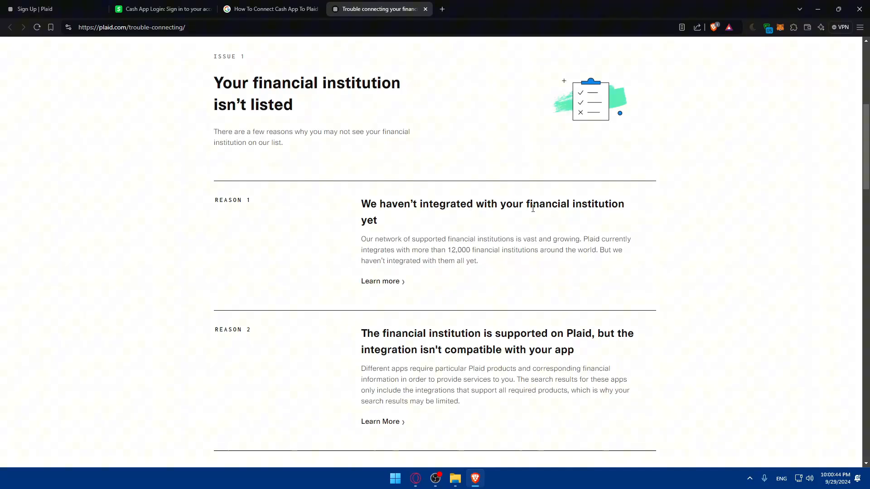
{"action": "scroll", "scroll_direction": "down", "scroll_amount": 3}
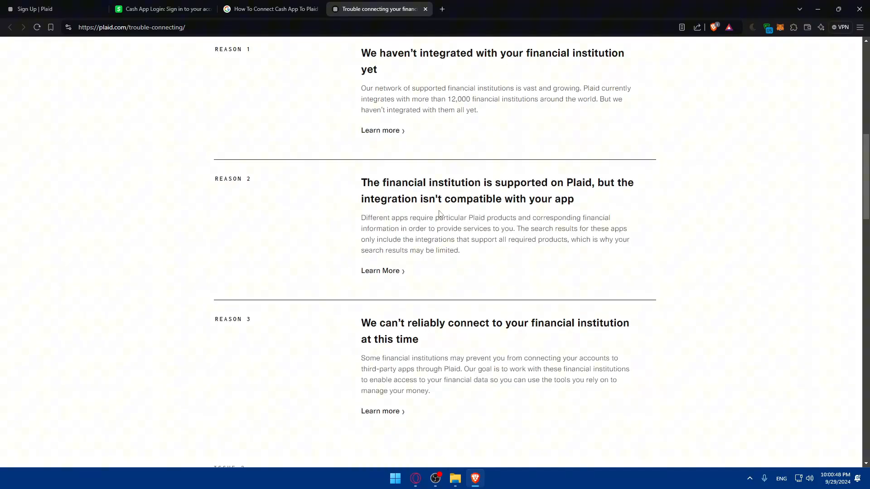
{"action": "mouse_move", "coordinate": [458, 213]}
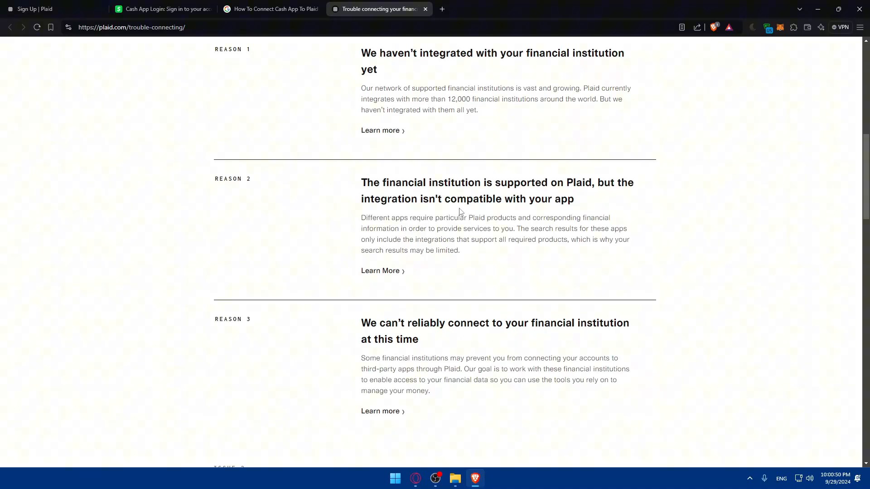
{"action": "scroll", "scroll_direction": "down", "scroll_amount": 3}
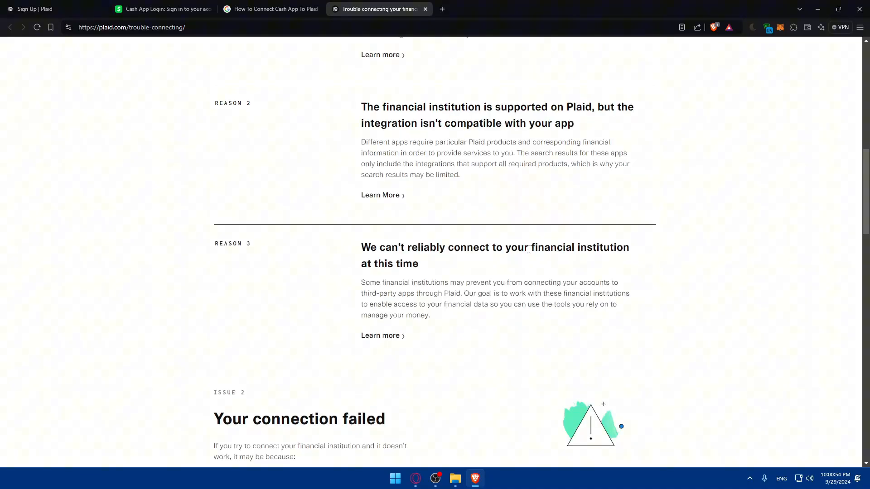
{"action": "scroll", "scroll_direction": "down", "scroll_amount": 3}
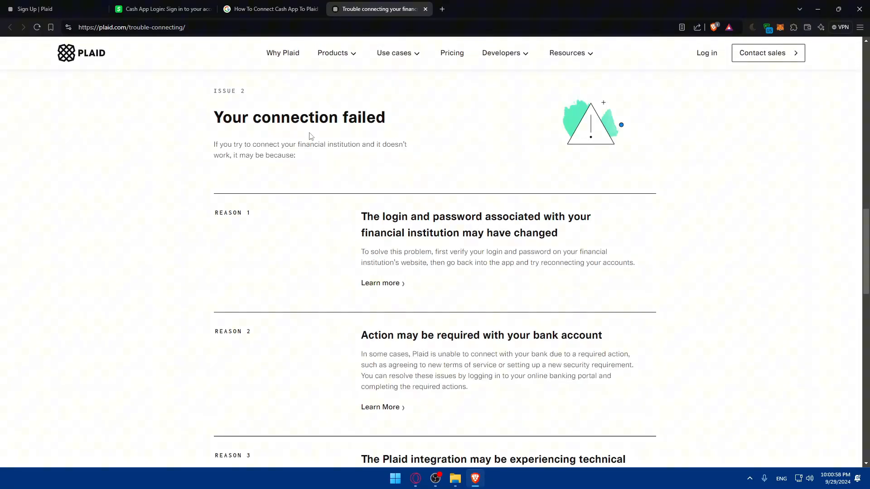
Continue through Reasons 1–4 of the connection issues to the end of the page
{"action": "scroll", "scroll_direction": "up", "scroll_amount": 3}
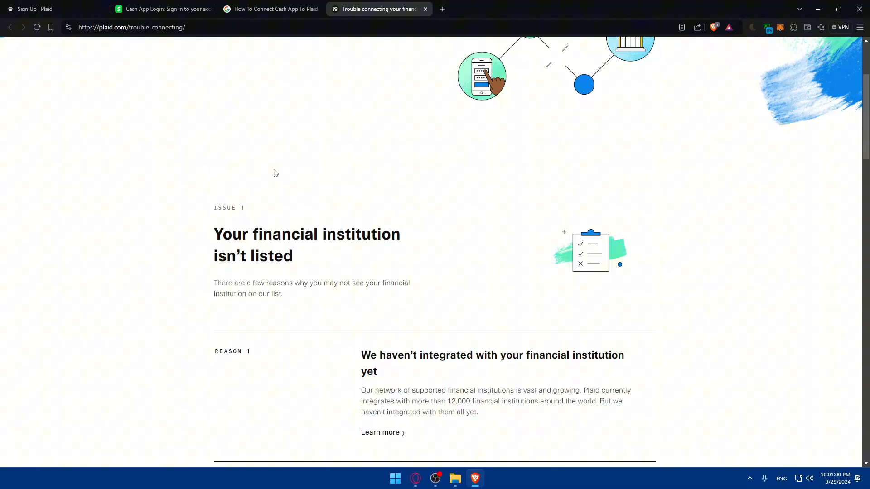
{"action": "scroll", "scroll_direction": "down", "scroll_amount": 3}
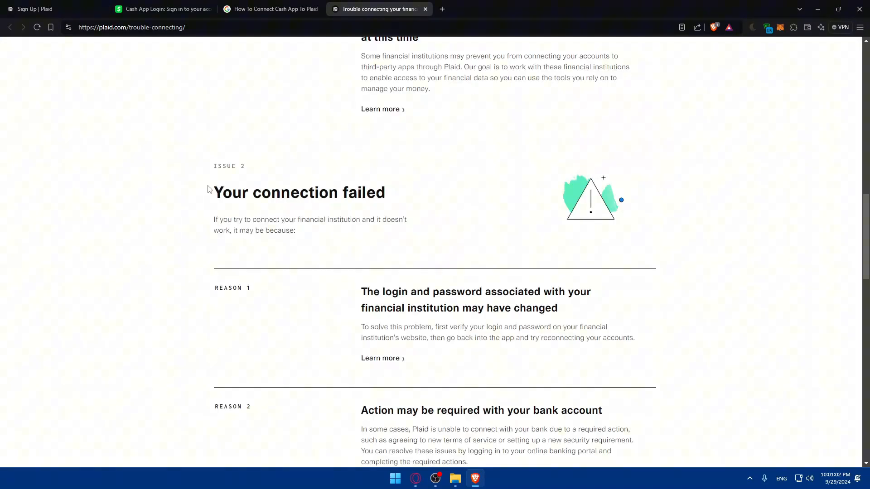
{"action": "scroll", "scroll_direction": "down", "scroll_amount": 3}
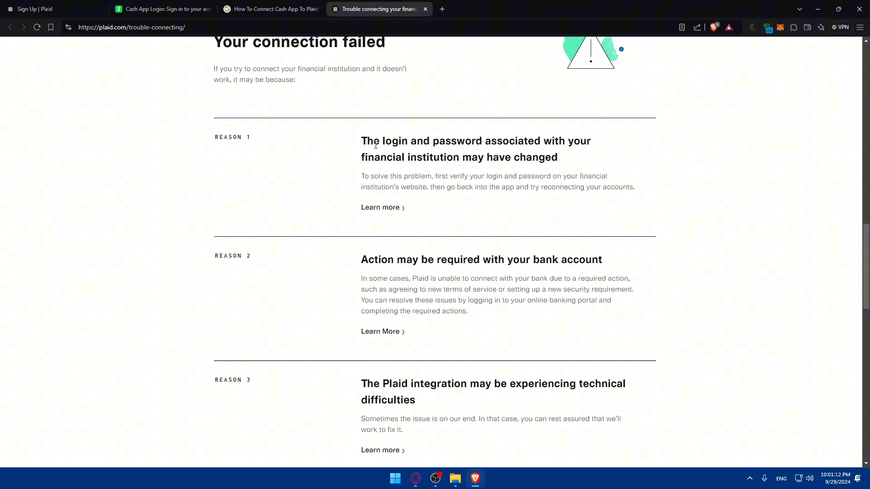
{"action": "mouse_move", "coordinate": [359, 267]}
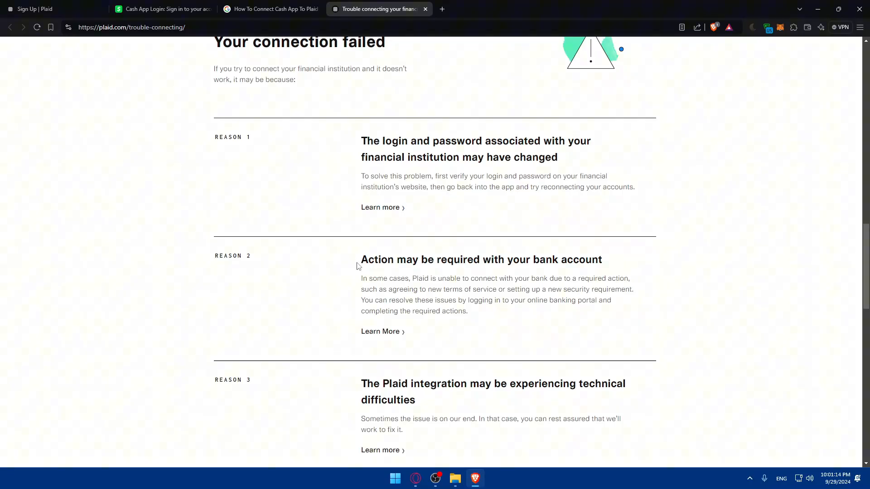
{"action": "scroll", "scroll_direction": "down", "scroll_amount": 3}
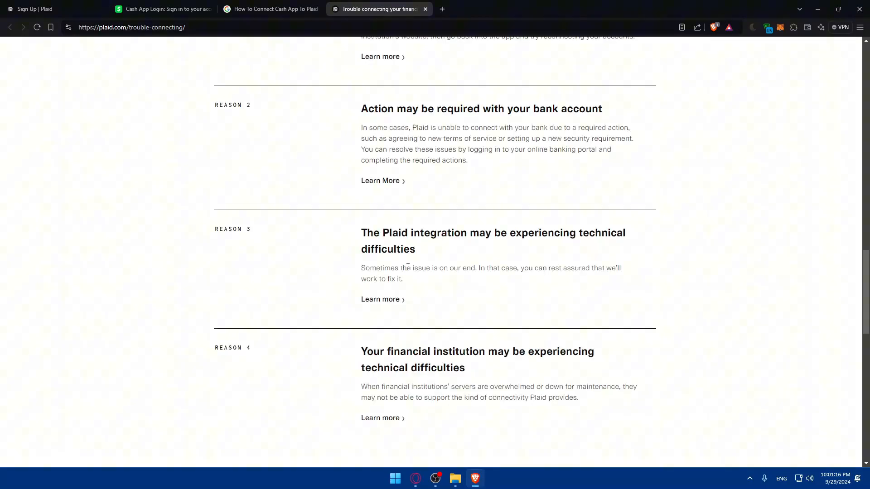
{"action": "scroll", "scroll_direction": "down", "scroll_amount": 3}
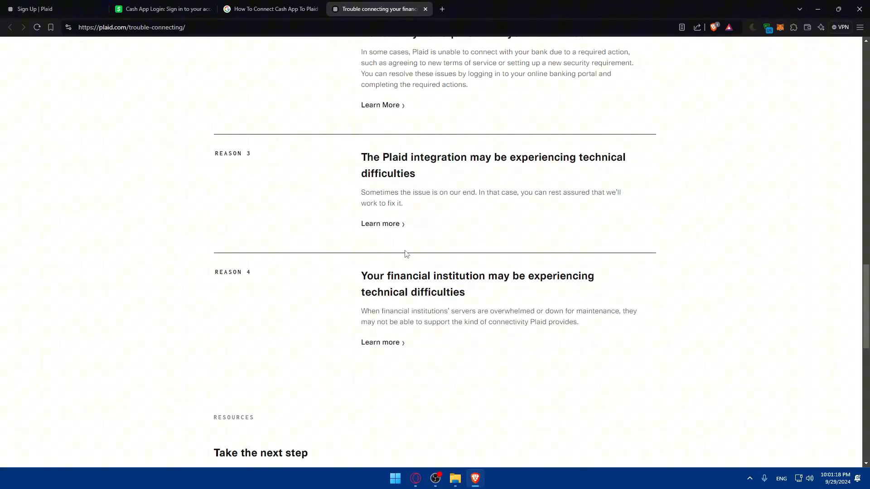
{"action": "mouse_move", "coordinate": [364, 280]}
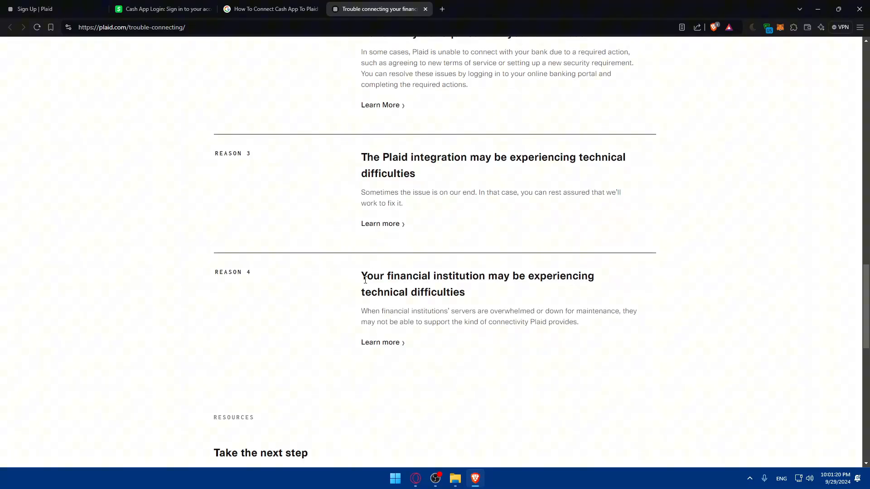
{"action": "scroll", "scroll_direction": "down", "scroll_amount": 3}
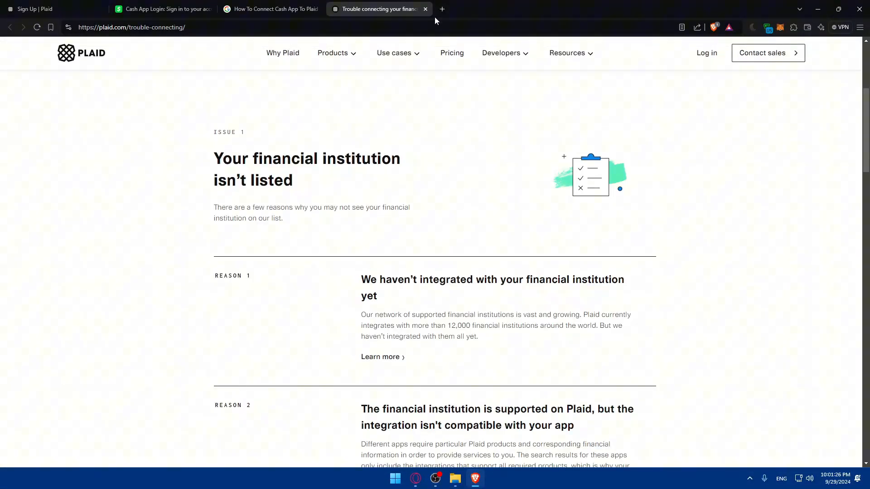
Search 'CAN YOU CONNECT cash app with plaid' and read the expanded AI Overview answer
{"action": "left_click", "coordinate": [442, 9]}
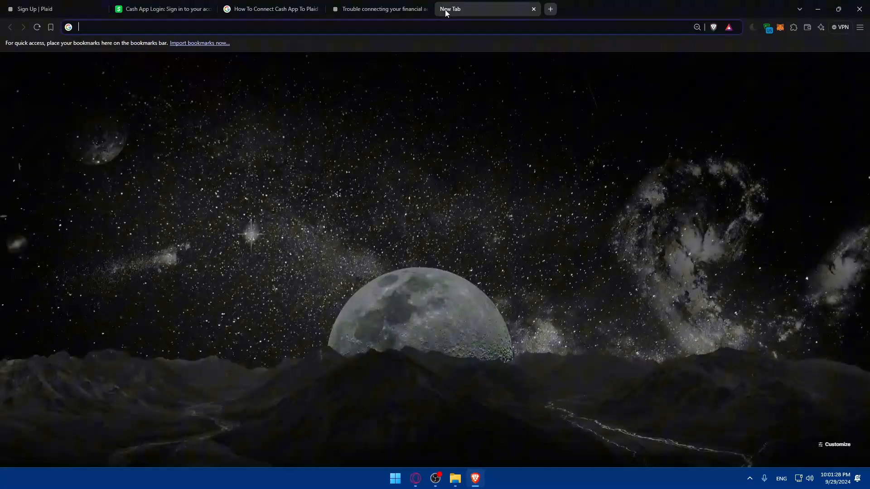
{"action": "type", "text": "CAN YOU CONNECT cash app with plaid"}
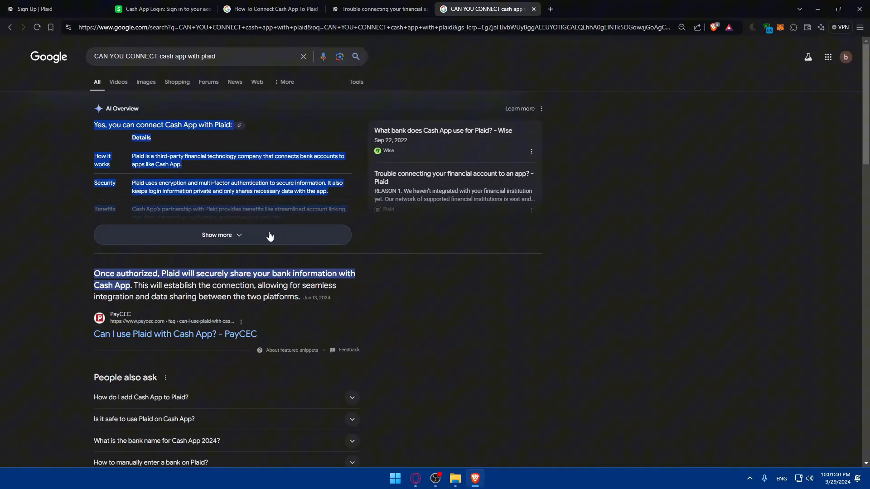
{"action": "left_click", "coordinate": [221, 235]}
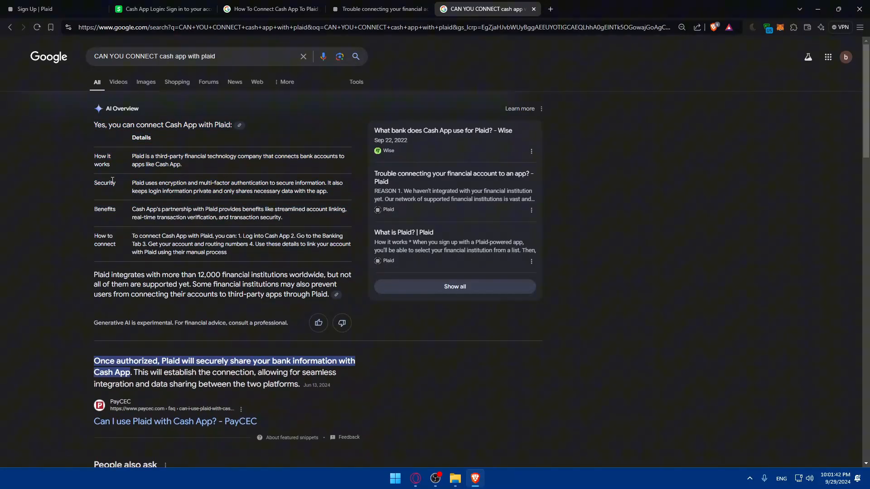
{"action": "left_click_drag", "start_coordinate": [132, 156], "coordinate": [181, 164]}
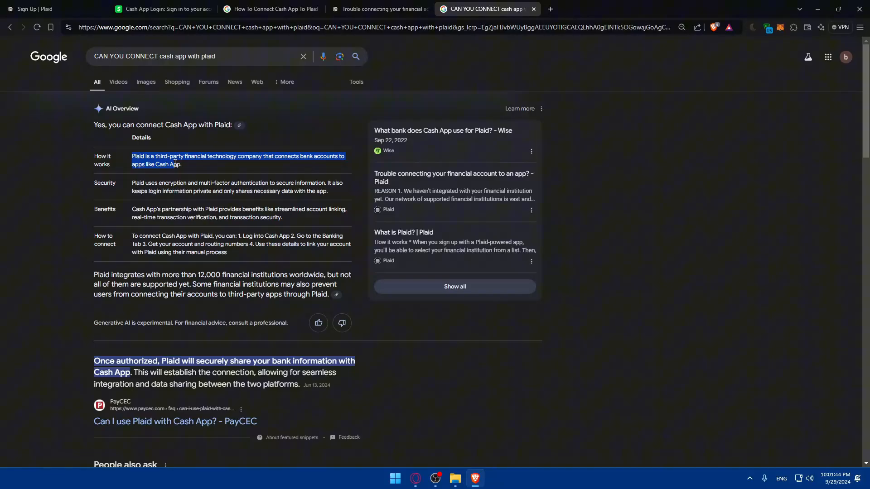
{"action": "left_click", "coordinate": [252, 154]}
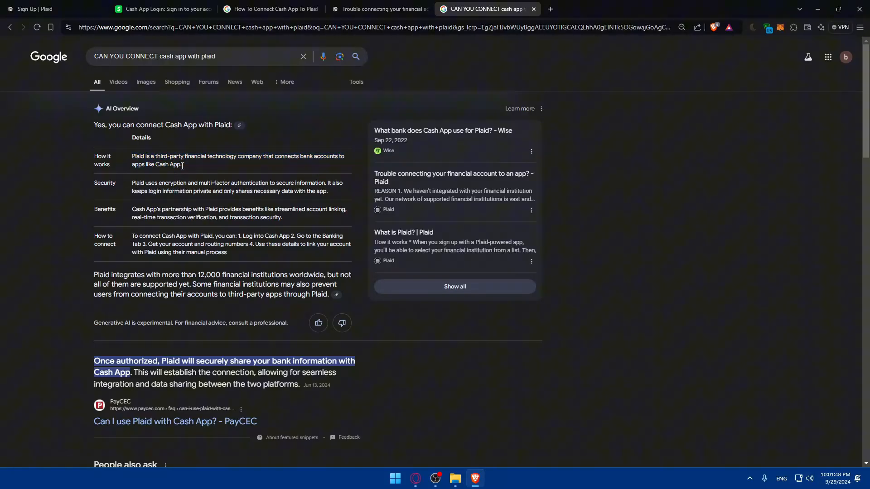
Switch to the earlier Cash App–Plaid results tab and open another tab for a new search
{"action": "left_click", "coordinate": [269, 9]}
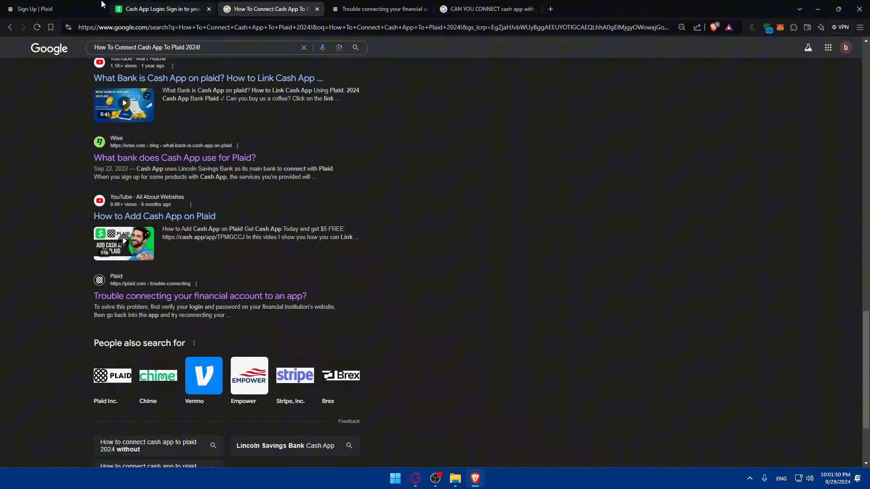
{"action": "left_click", "coordinate": [379, 9]}
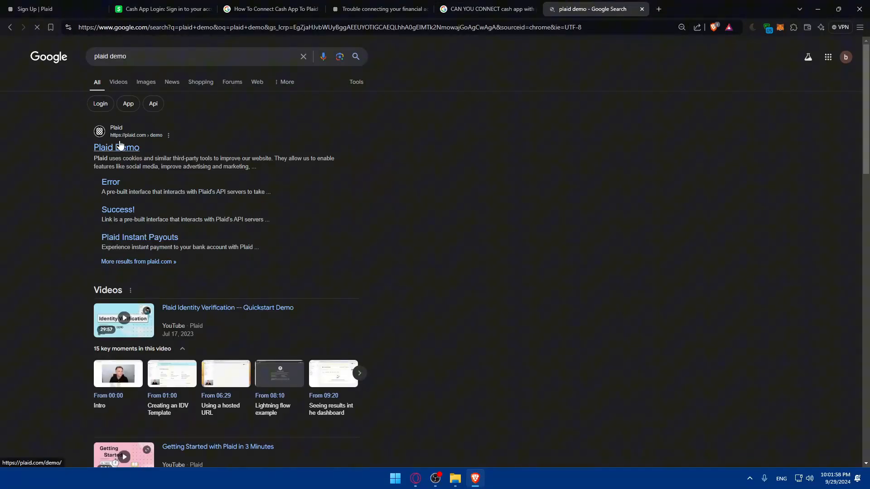
Open the Plaid Link demo page from the 'plaid demo' search results
{"action": "left_click", "coordinate": [116, 147]}
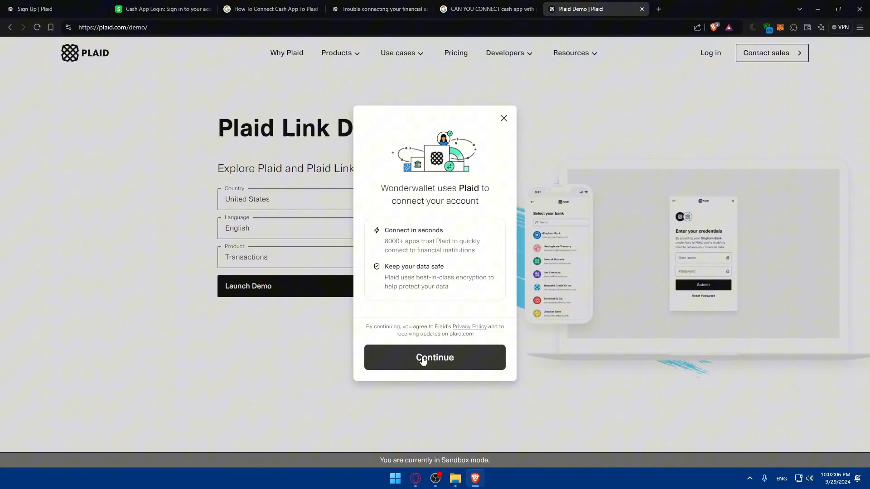
Continue into the Wonderwallet demo as guest and begin searching institutions for Cash App
{"action": "left_click", "coordinate": [434, 357]}
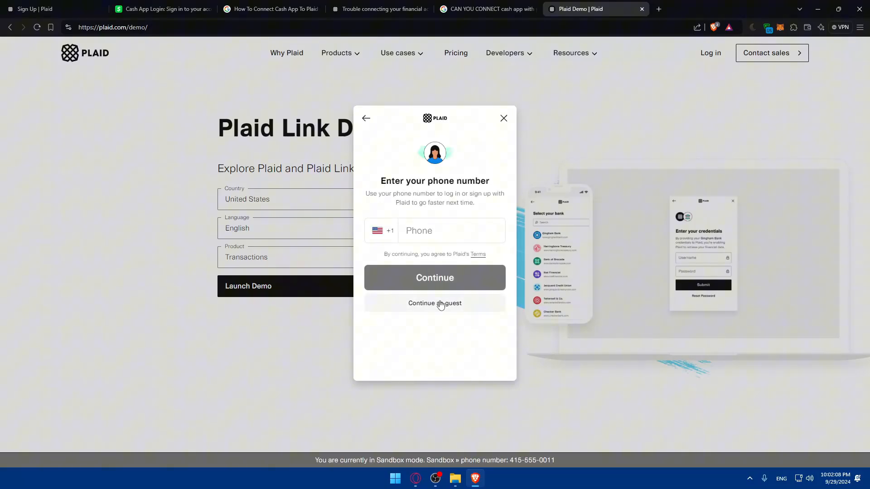
{"action": "left_click", "coordinate": [434, 303]}
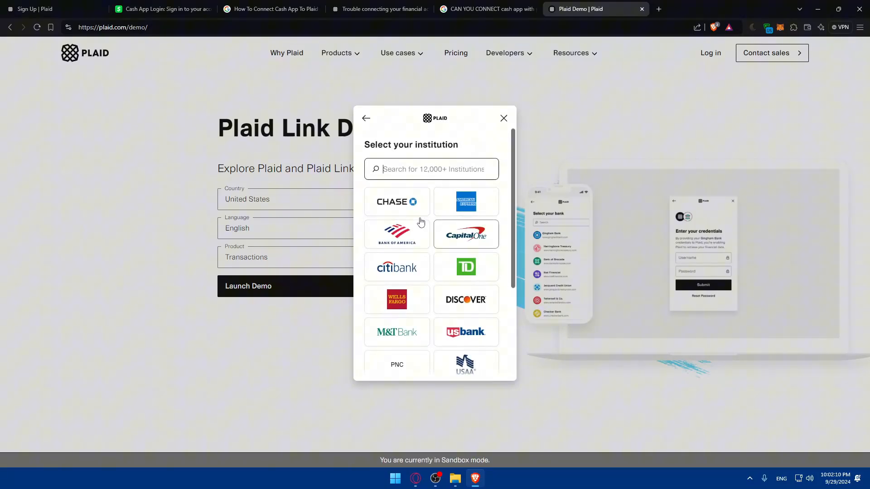
{"action": "type", "text": "cashapp"}
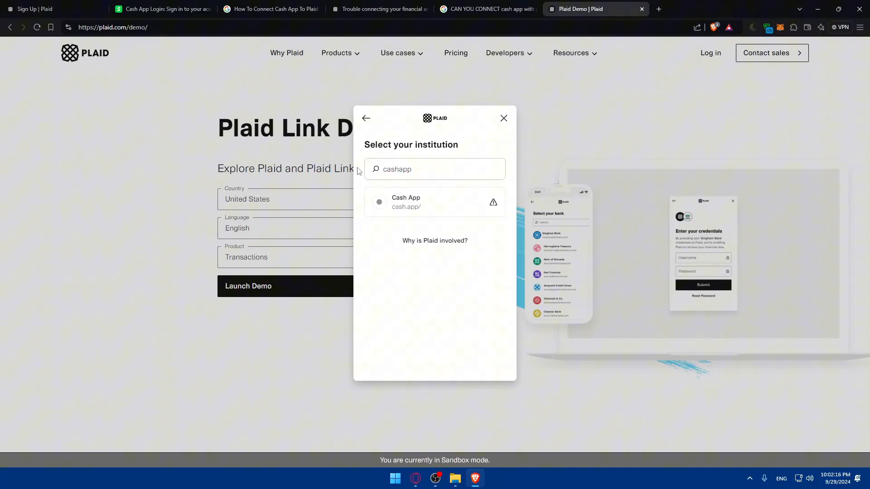
{"action": "left_click", "coordinate": [435, 169]}
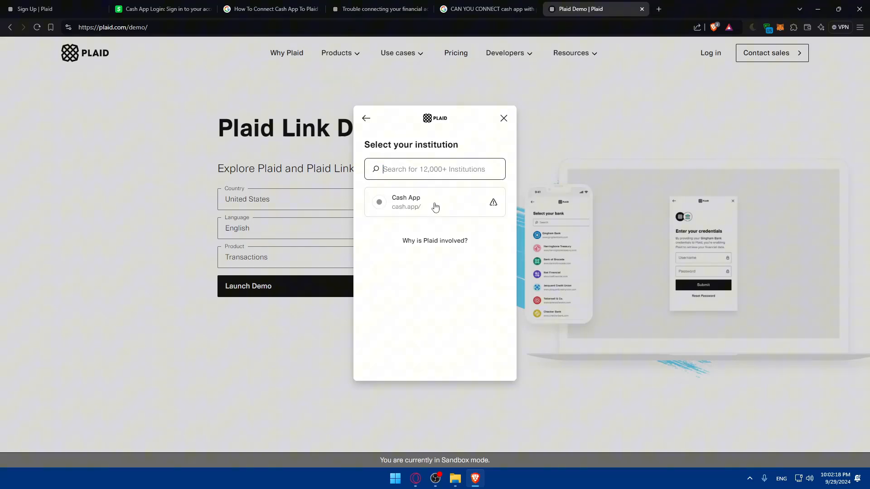
{"action": "scroll", "scroll_direction": "down", "scroll_amount": 3}
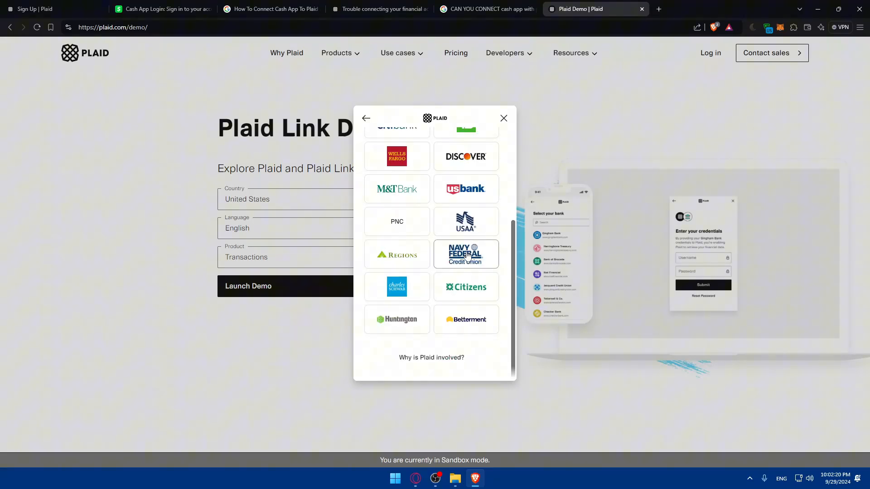
{"action": "mouse_move", "coordinate": [422, 247]}
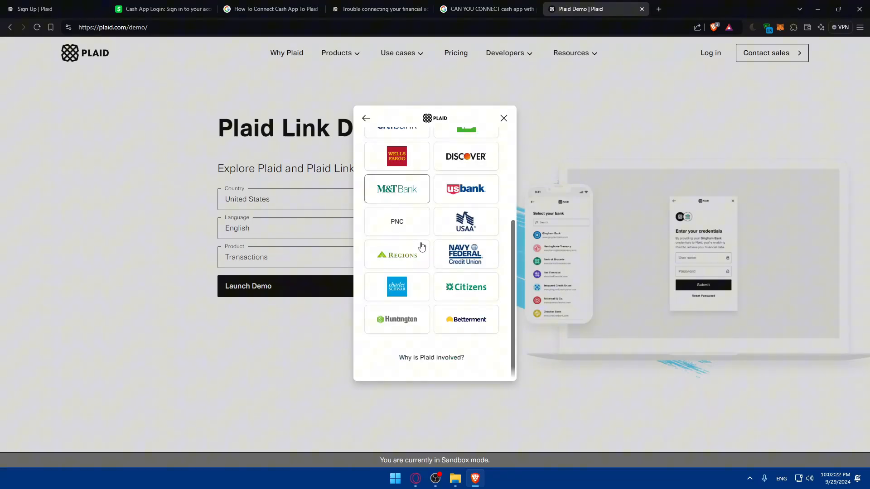
Select Cash App, see the connectivity-not-supported notice, and return to the institution list
{"action": "type", "text": "cash app"}
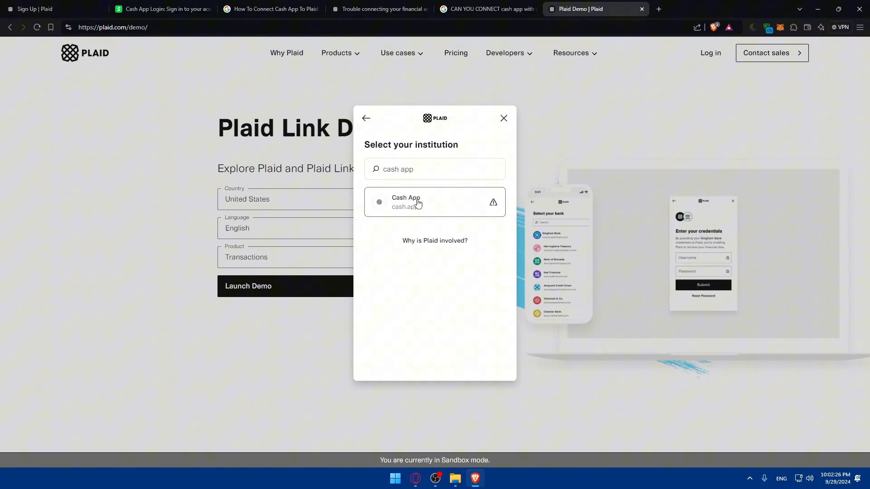
{"action": "left_click", "coordinate": [434, 202]}
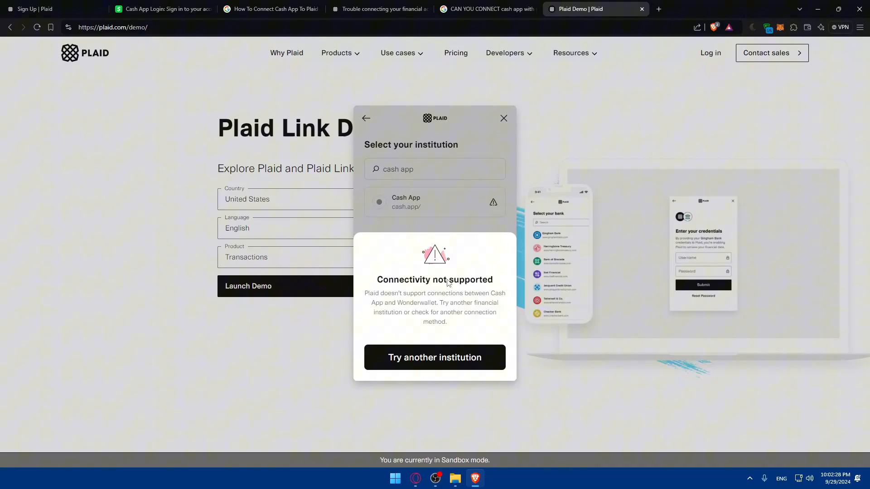
{"action": "mouse_move", "coordinate": [484, 302]}
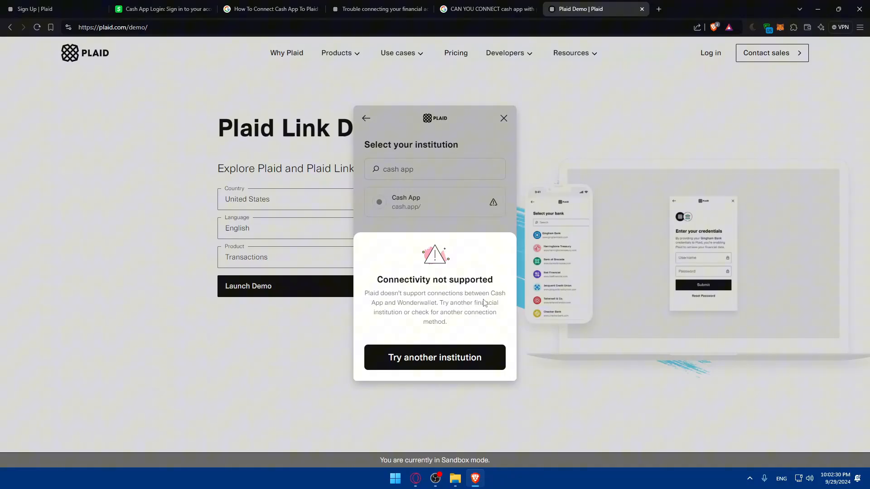
{"action": "mouse_move", "coordinate": [441, 313]}
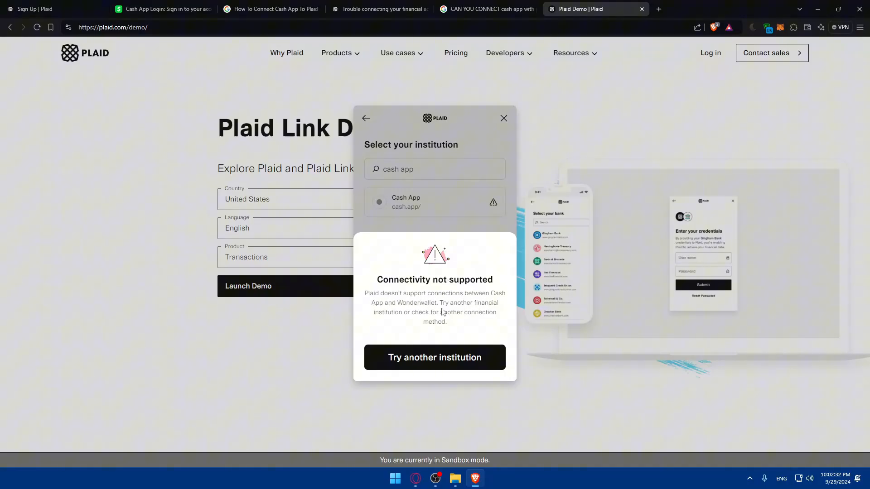
{"action": "mouse_move", "coordinate": [418, 328]}
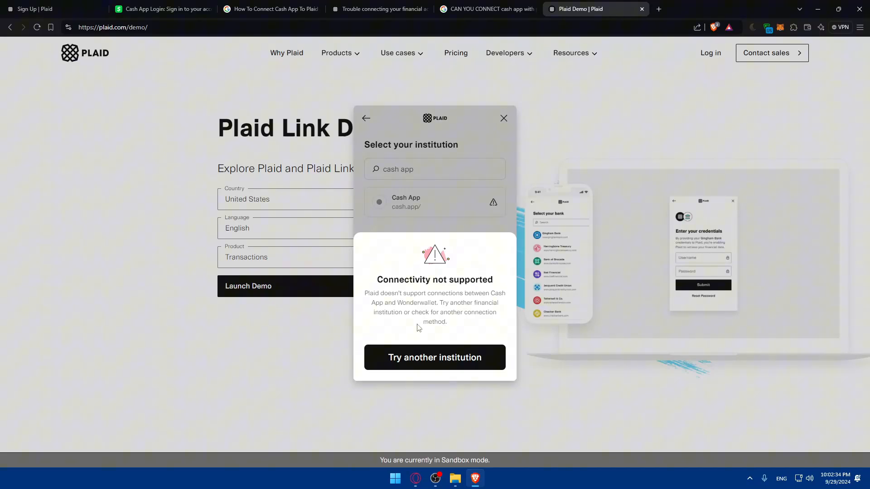
{"action": "mouse_move", "coordinate": [434, 357]}
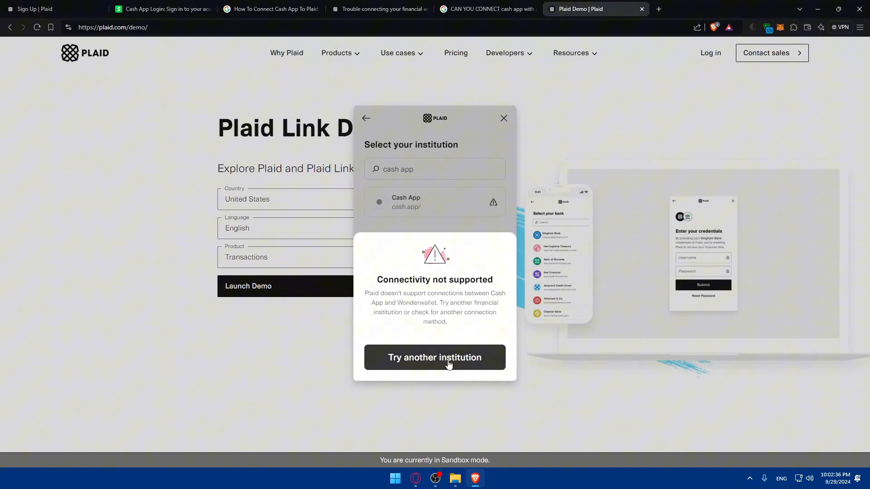
{"action": "left_click", "coordinate": [434, 357]}
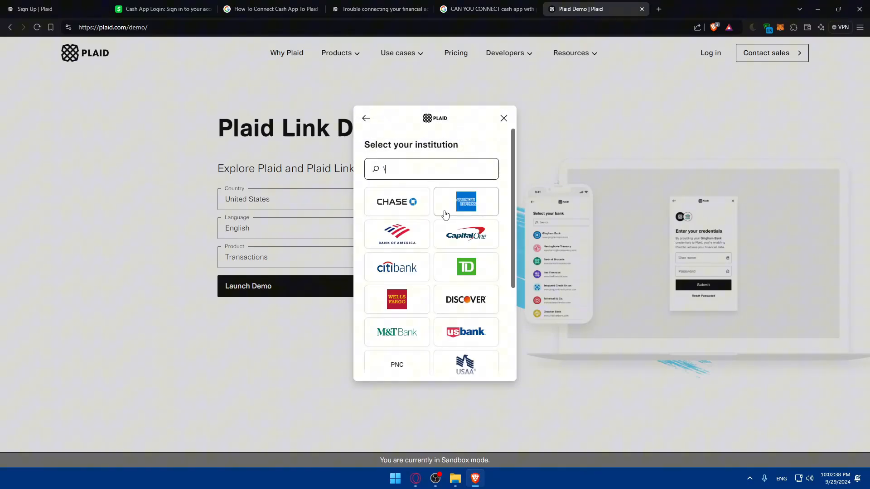
Revisit the Cash App with Plaid search results, then return to the Plaid Link demo
{"action": "left_click", "coordinate": [485, 9]}
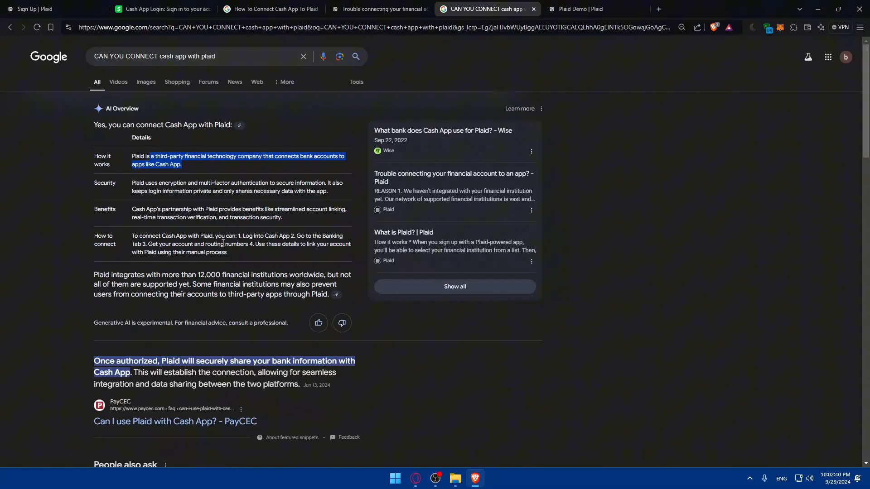
{"action": "scroll", "scroll_direction": "down", "scroll_amount": 3}
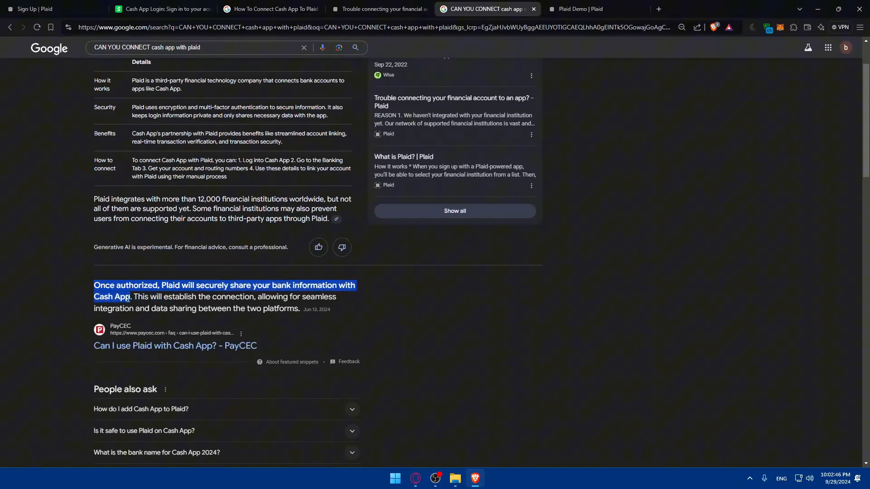
{"action": "left_click", "coordinate": [580, 9]}
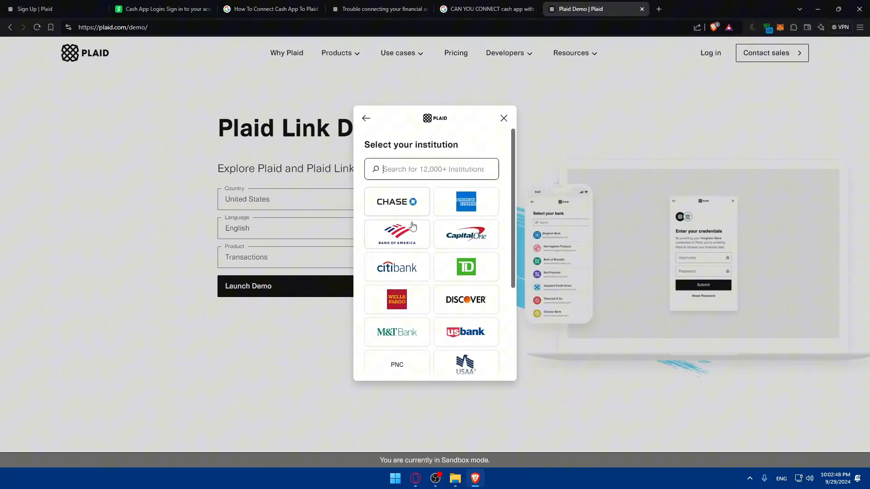
{"action": "scroll", "scroll_direction": "down", "scroll_amount": 3}
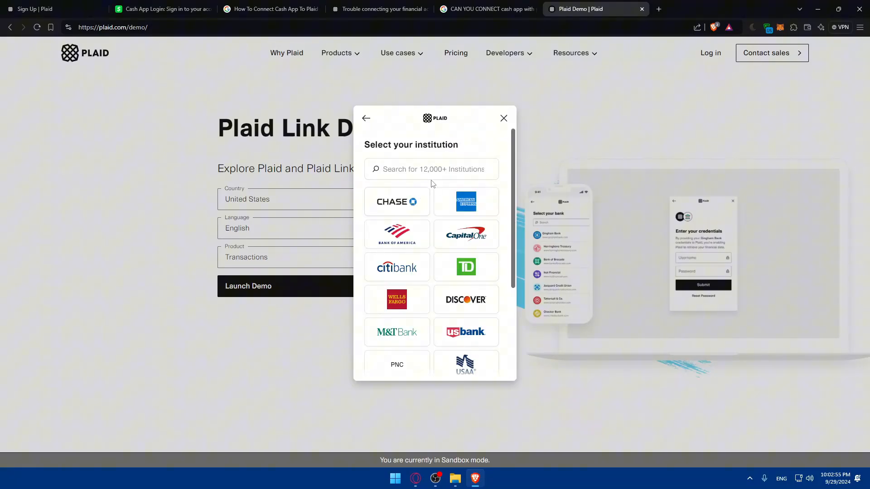
Browse the Select your institution list and close the Link modal
{"action": "left_click", "coordinate": [431, 169]}
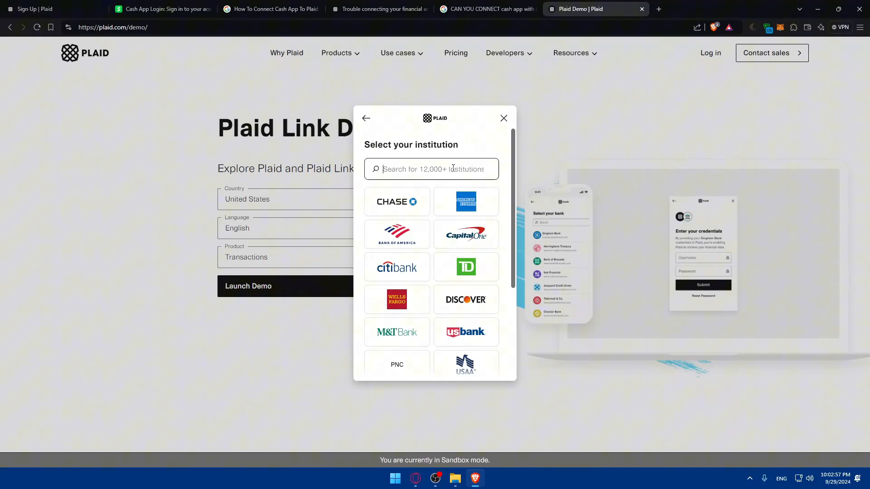
{"action": "scroll", "scroll_direction": "down", "scroll_amount": 3}
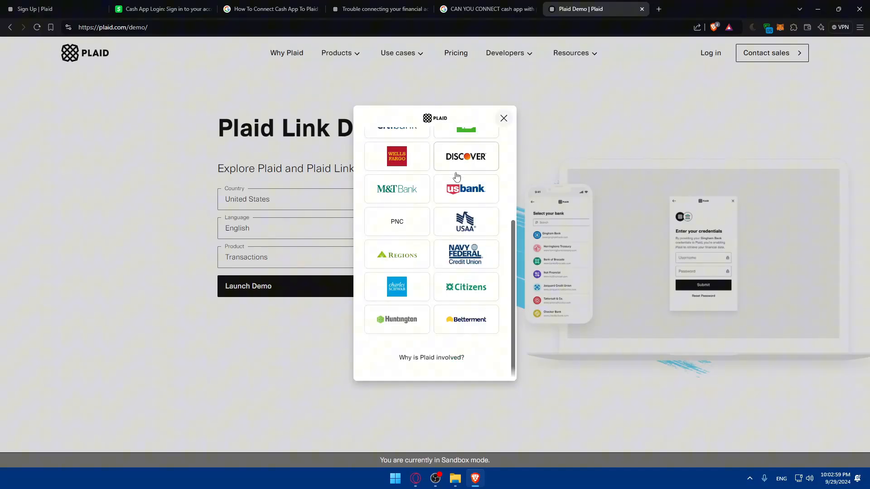
{"action": "left_click", "coordinate": [503, 118]}
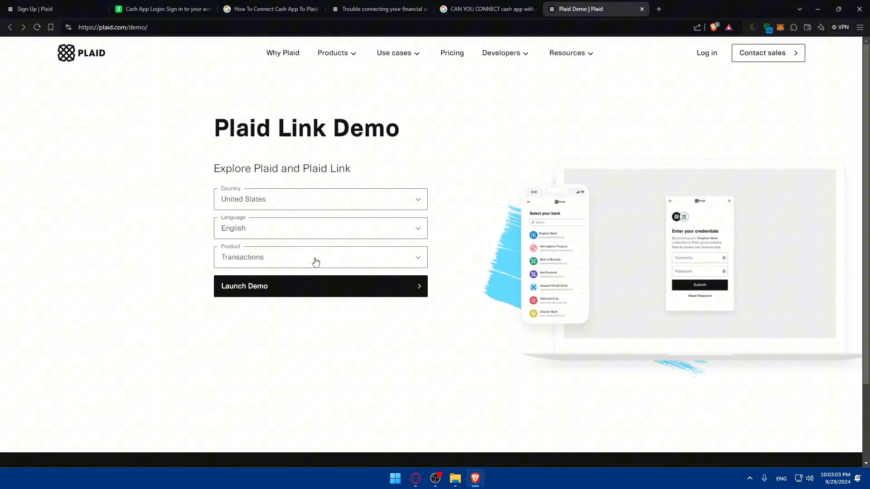
Relaunch the Link demo with Auth as the product, continuing through instant bank linking
{"action": "left_click", "coordinate": [320, 257]}
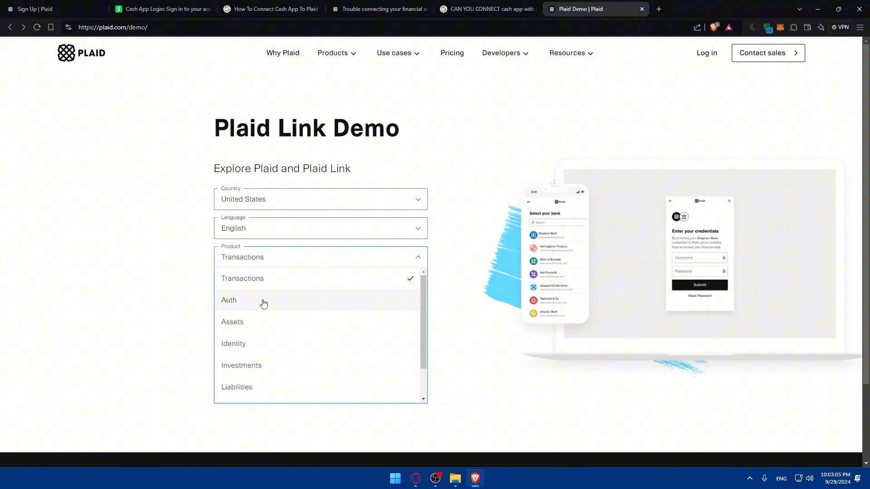
{"action": "left_click", "coordinate": [228, 304]}
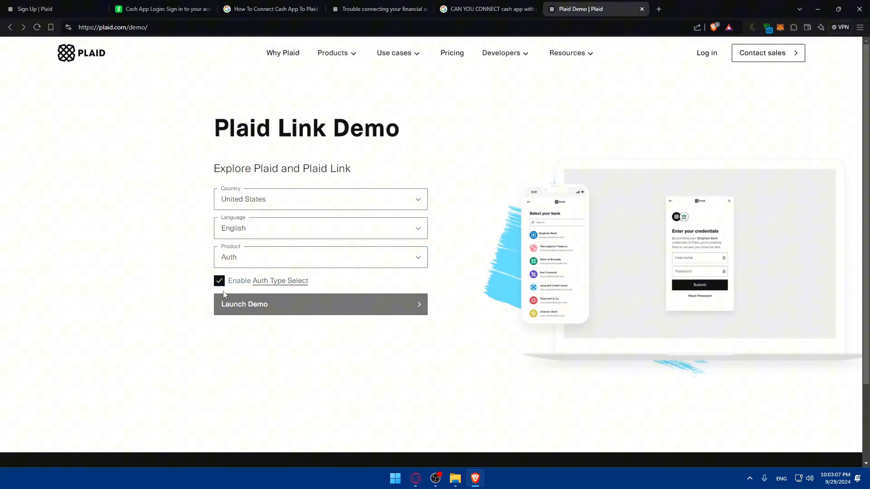
{"action": "left_click", "coordinate": [320, 305]}
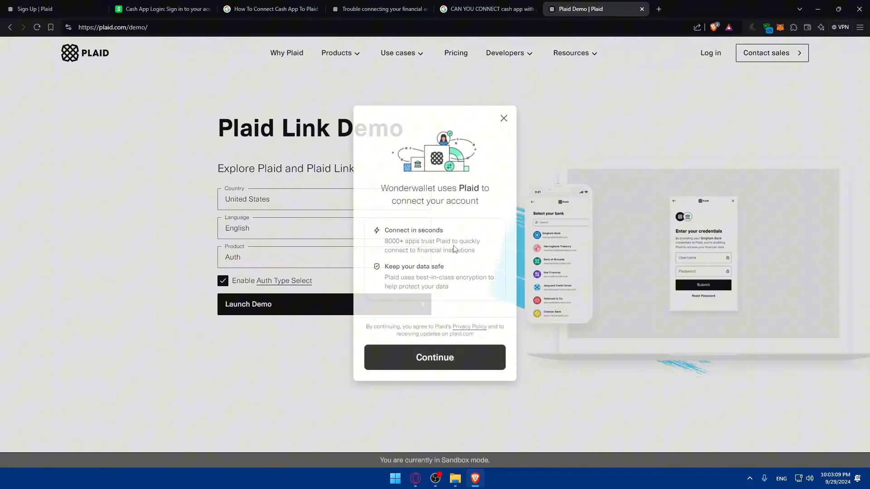
{"action": "left_click", "coordinate": [434, 357]}
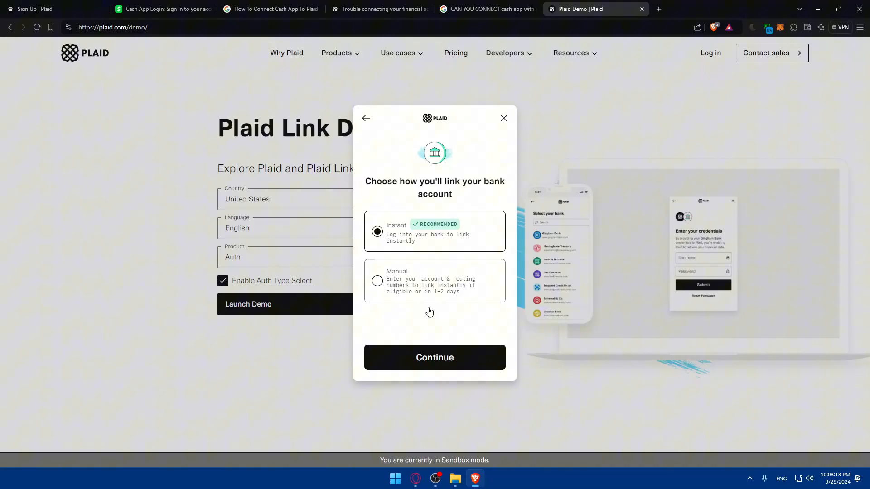
{"action": "left_click", "coordinate": [434, 358]}
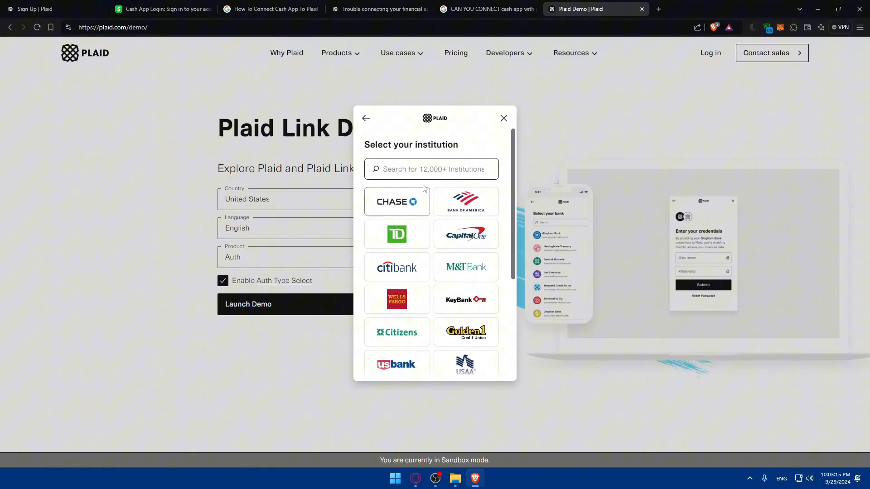
Search 'cash app' in the institution picker, confirm it appears, and close the modal
{"action": "scroll", "scroll_direction": "down", "scroll_amount": 3}
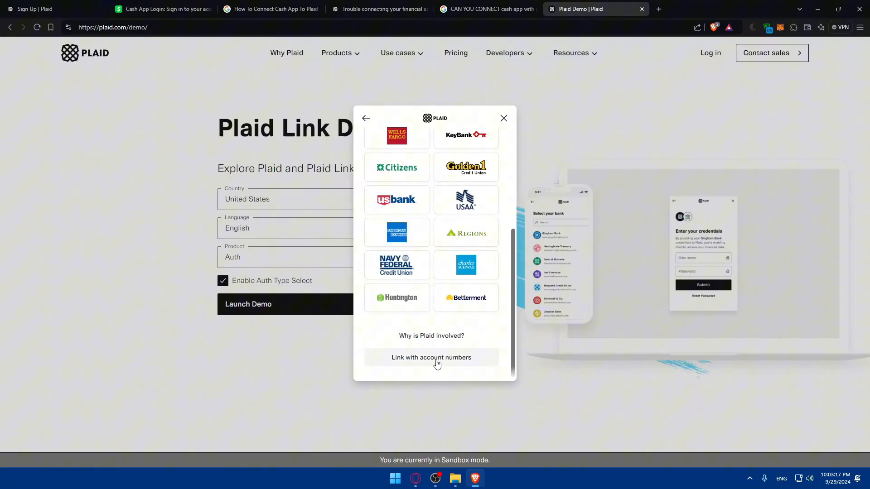
{"action": "left_click", "coordinate": [431, 357]}
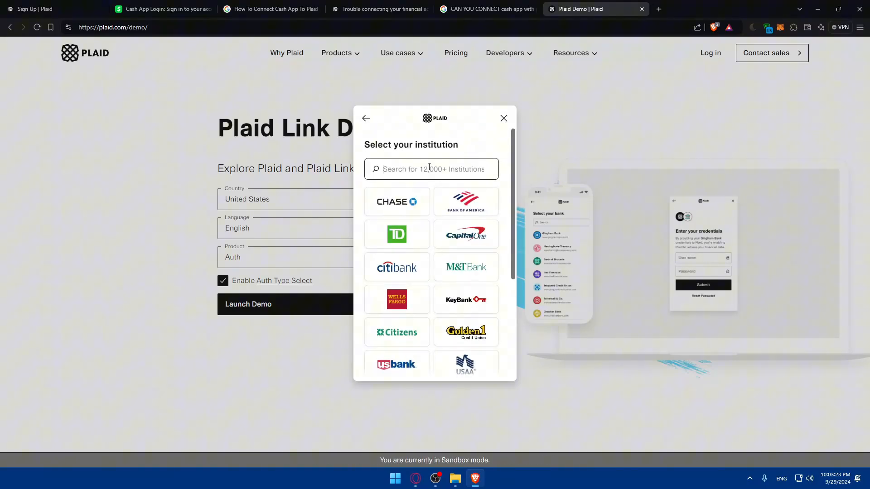
{"action": "type", "text": "cash app"}
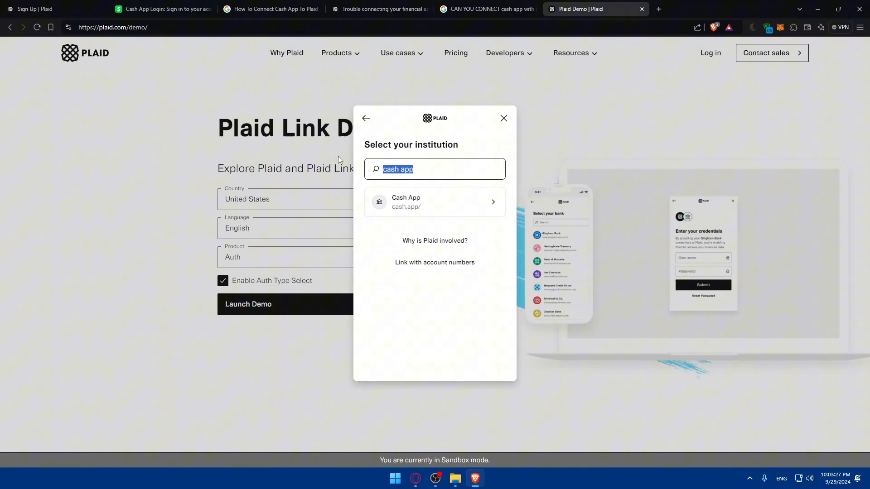
{"action": "left_click", "coordinate": [503, 118]}
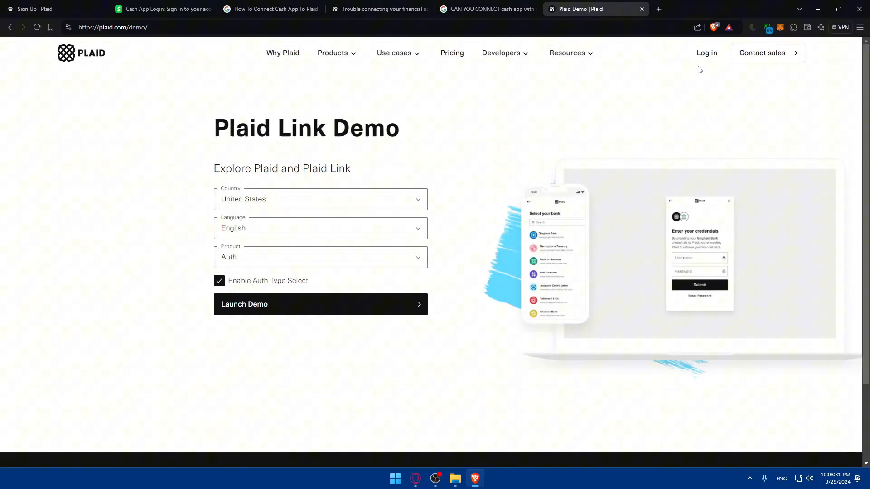
Go to dashboard.plaid.com/signin and leave the Email field empty, triggering the invalid warning
{"action": "left_click", "coordinate": [501, 52]}
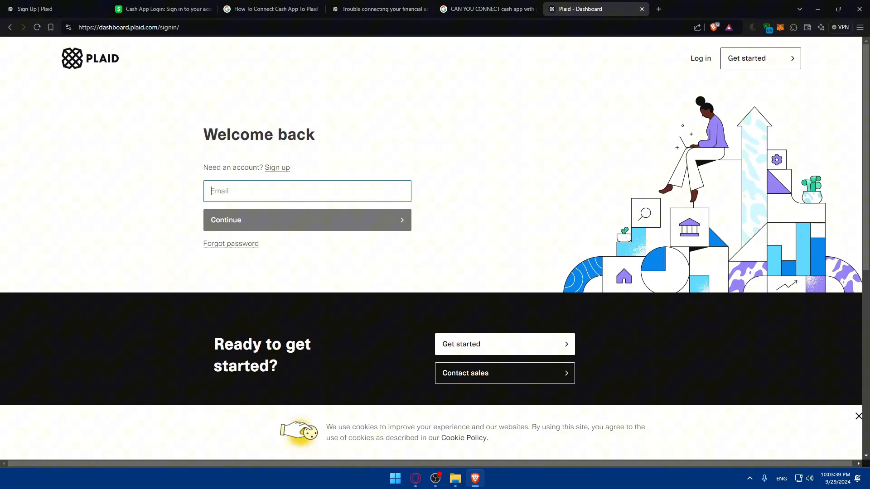
{"action": "mouse_move", "coordinate": [187, 50]}
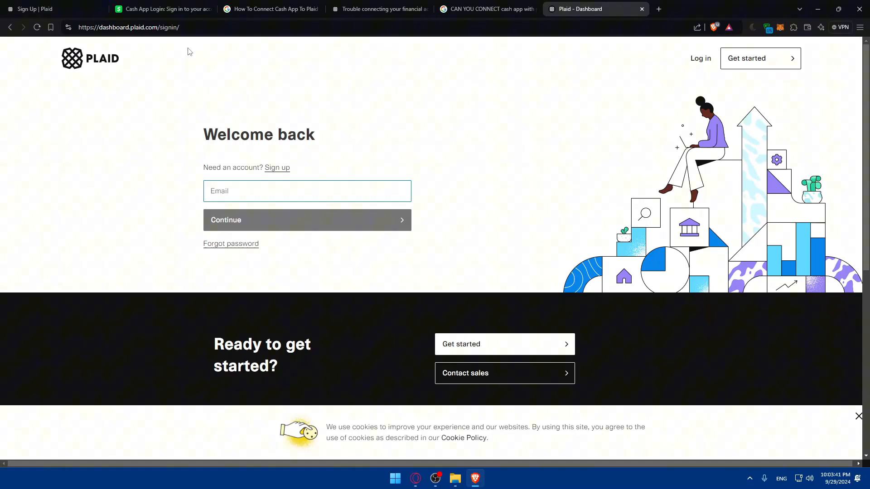
{"action": "left_click", "coordinate": [307, 220]}
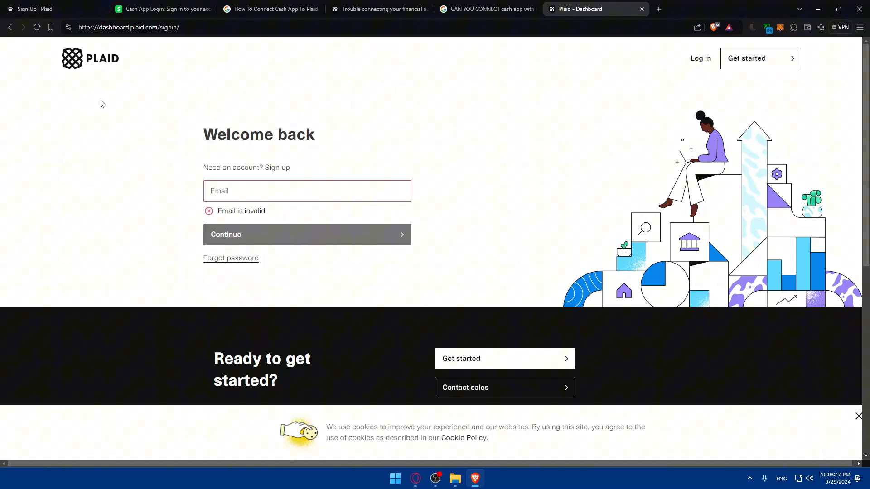
{"action": "mouse_move", "coordinate": [110, 96]}
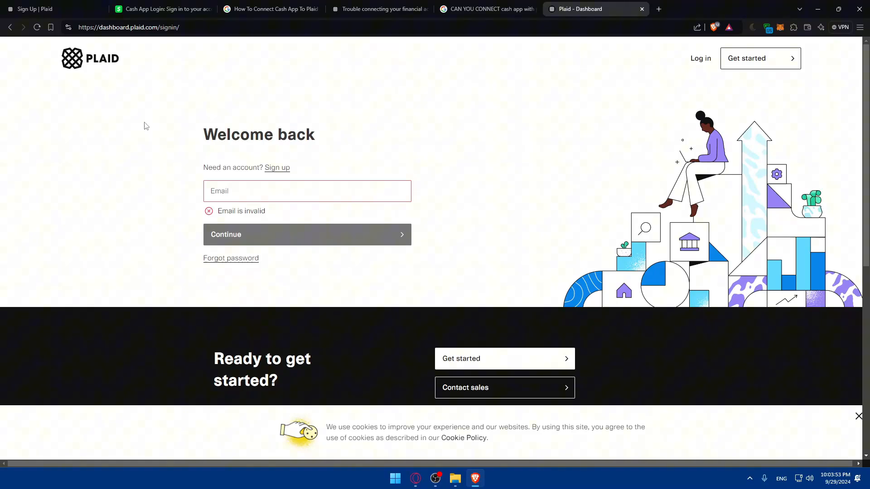
{"action": "scroll", "scroll_direction": "down", "scroll_amount": 3}
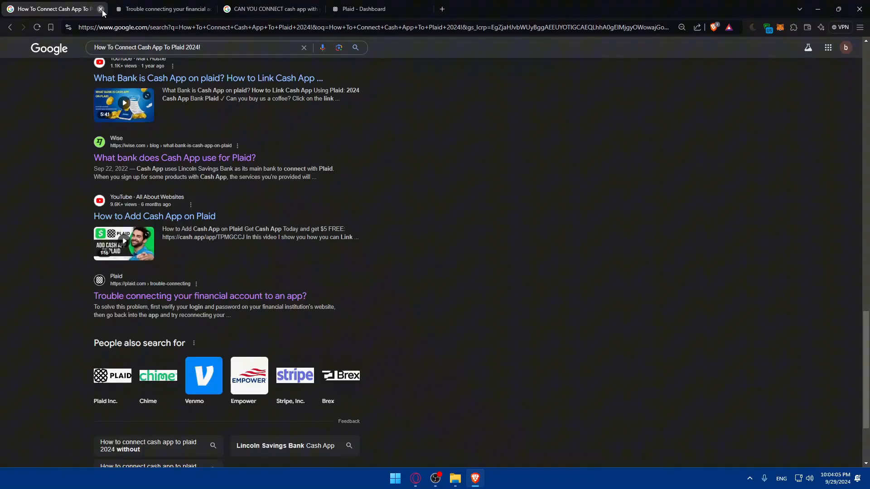
Close the Google results and Plaid Dashboard tabs, shutting Brave
{"action": "left_click", "coordinate": [101, 10]}
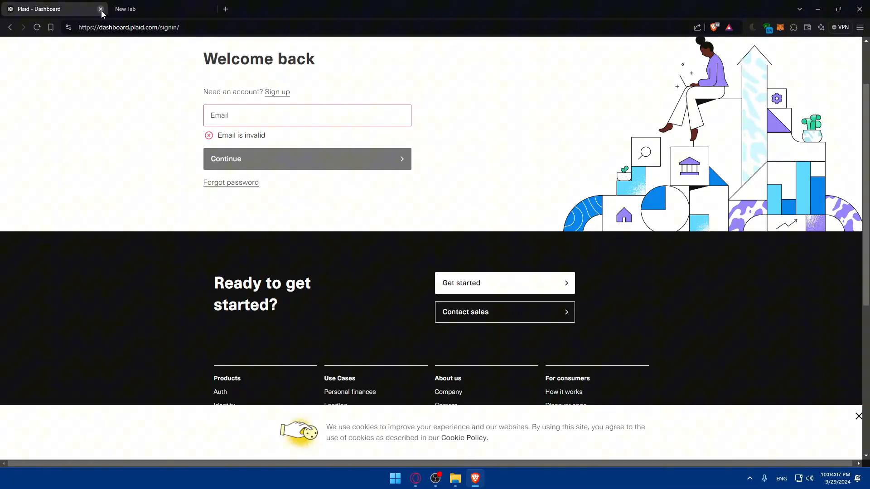
{"action": "left_click", "coordinate": [101, 9]}
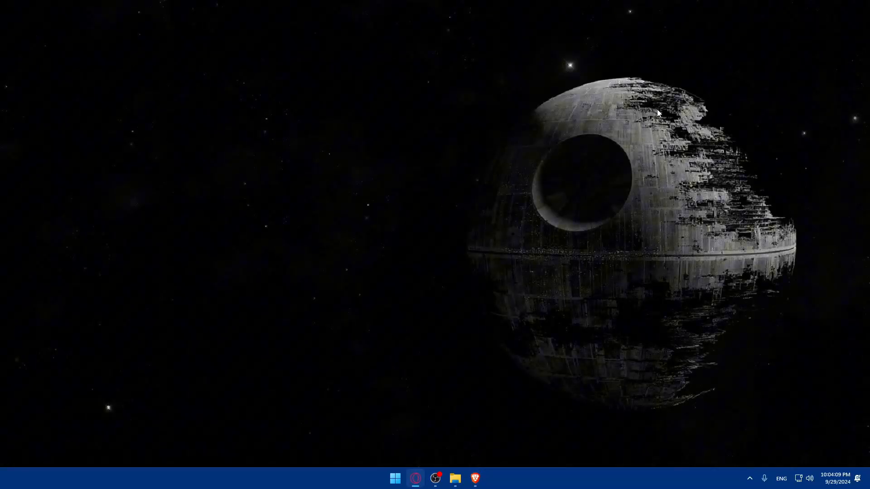